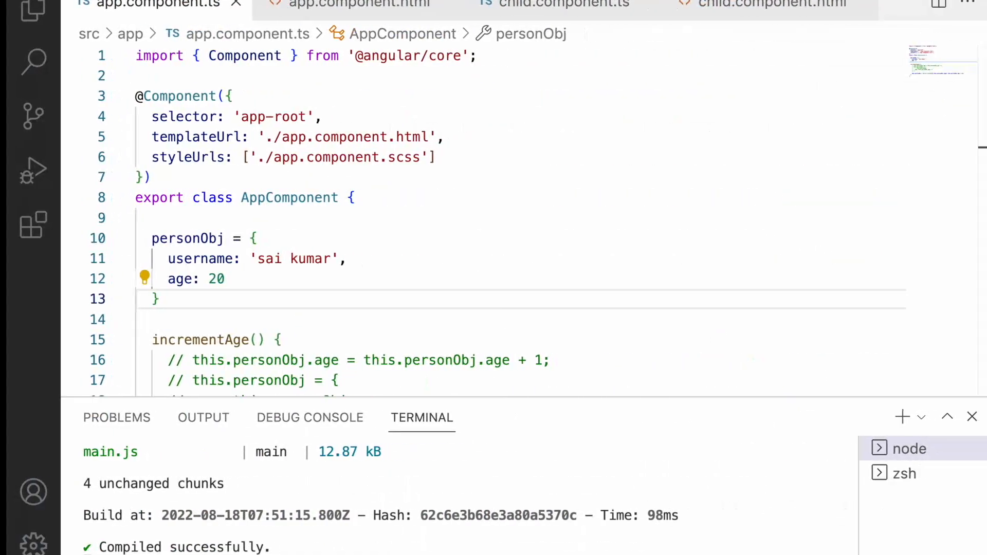
Delete the personObj property and incrementAge method from app.component.ts
double_click(180, 238)
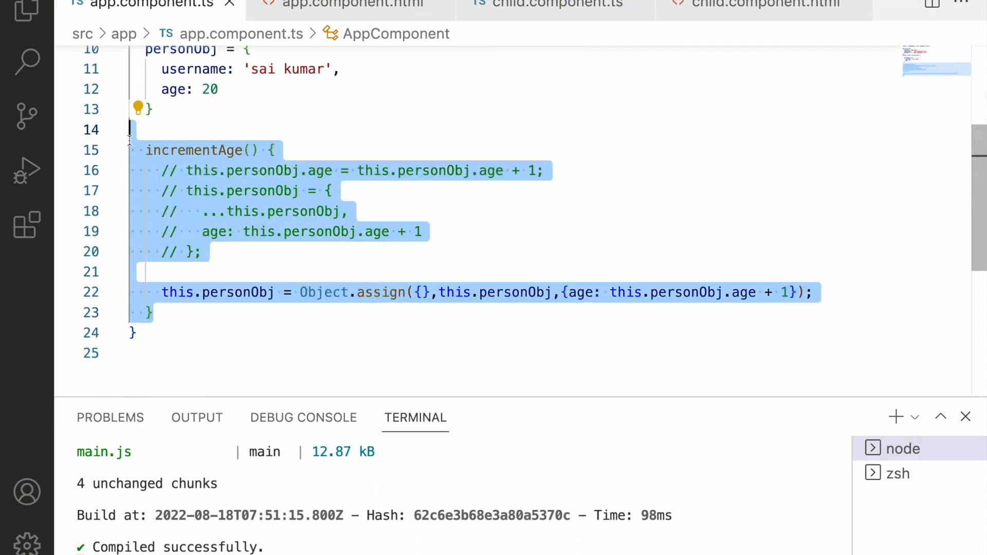
left_click(353, 5)
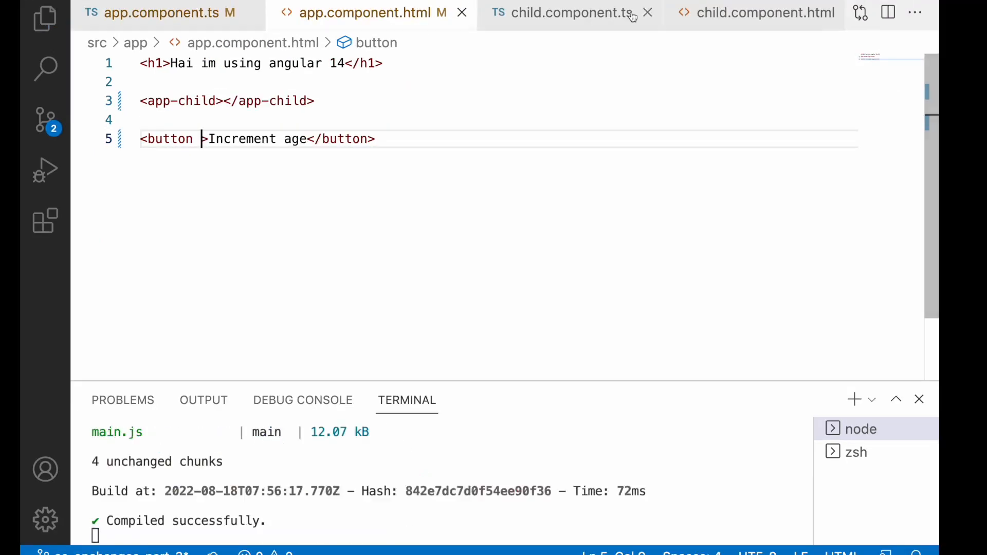
Rename the child's personInfo input to items, typed as any[] initialised to []
left_click(566, 12)
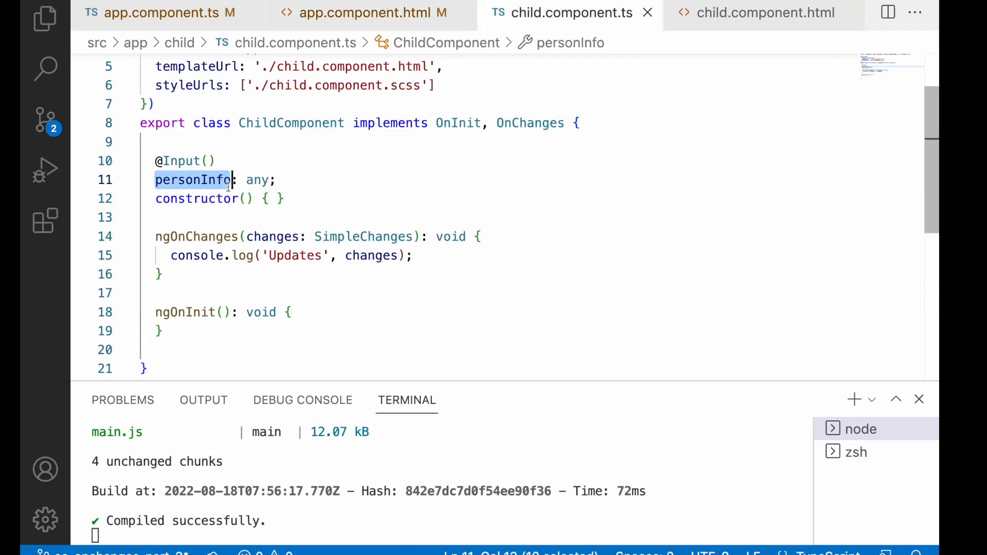
type("item")
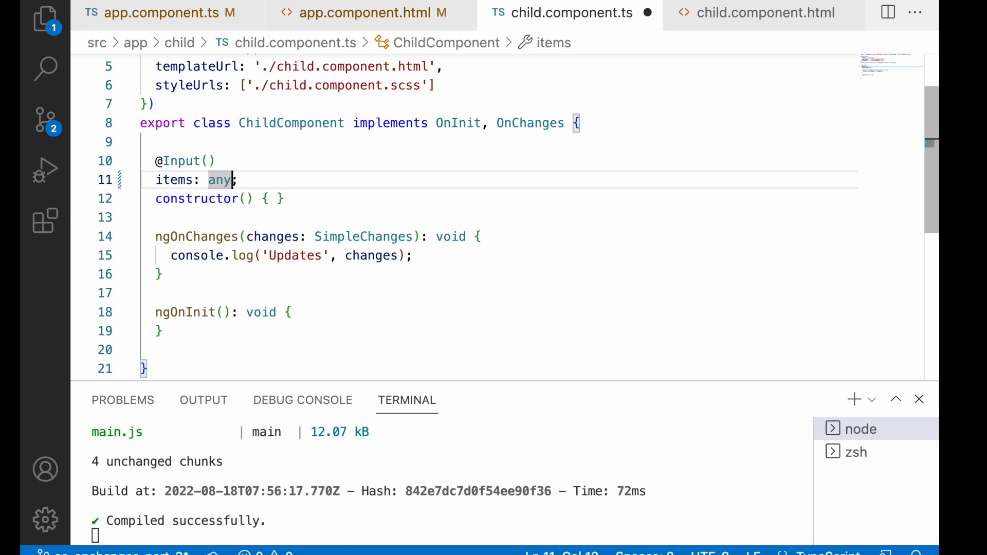
type("[]")
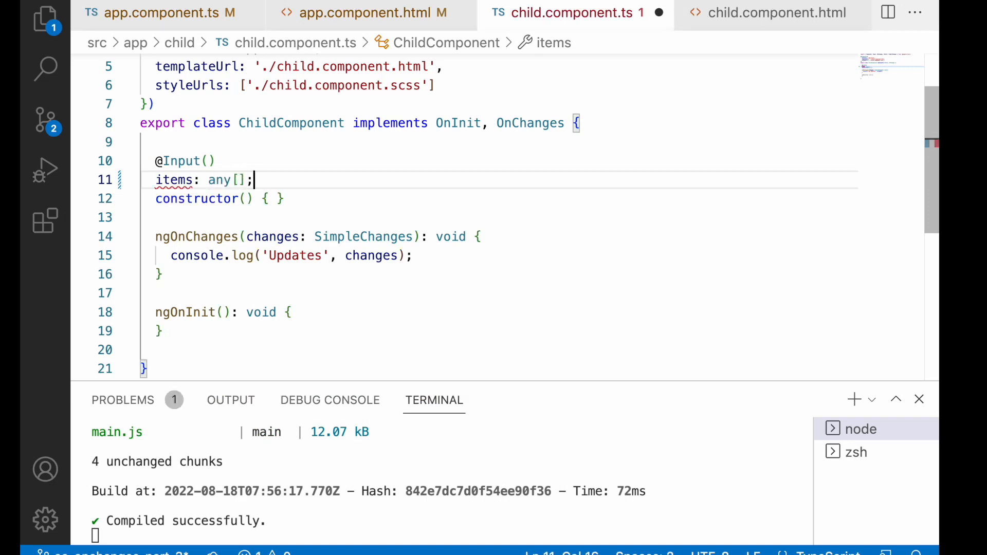
type("= []")
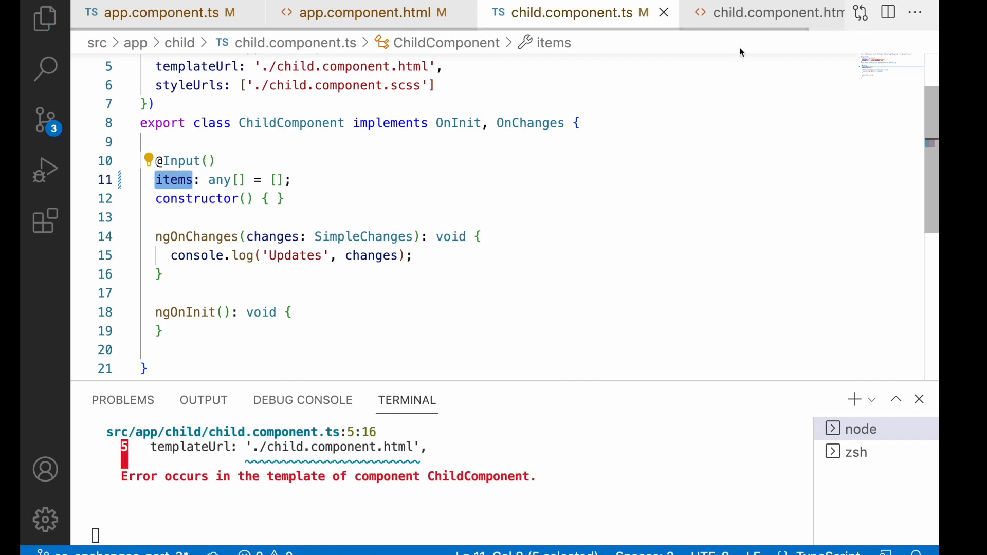
Add a div with *ngFor="let item of items" to child.component.html
left_click(775, 12)
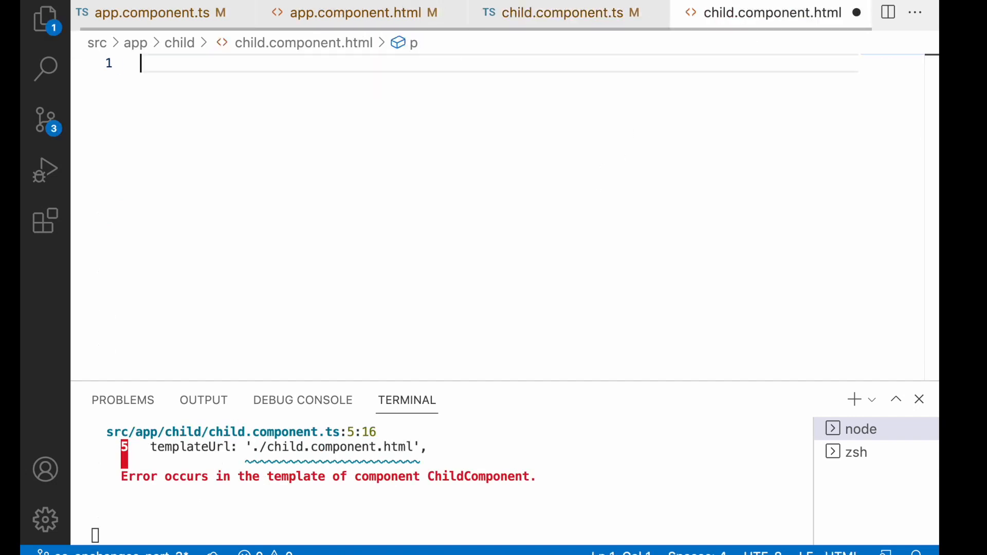
type("<div>")
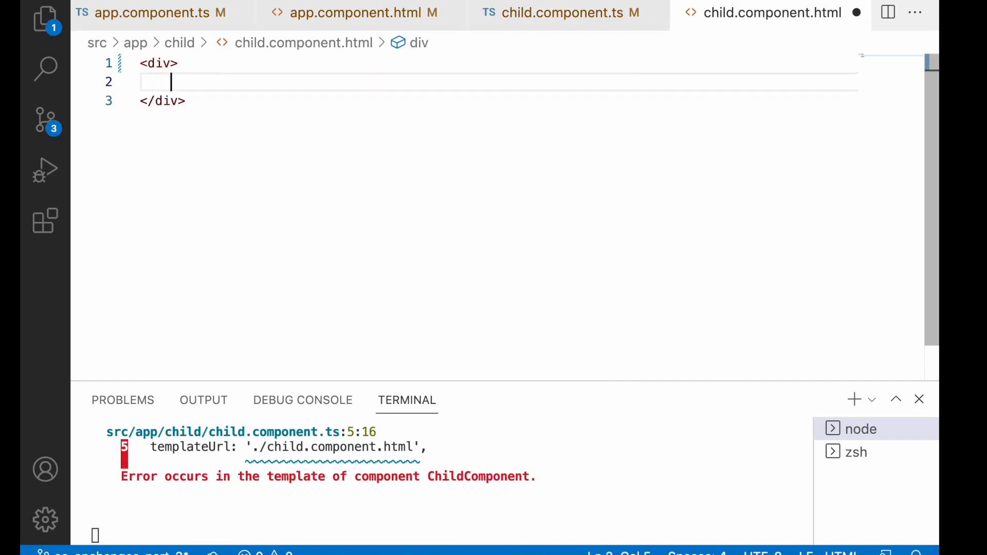
type("*ngFor=\"")
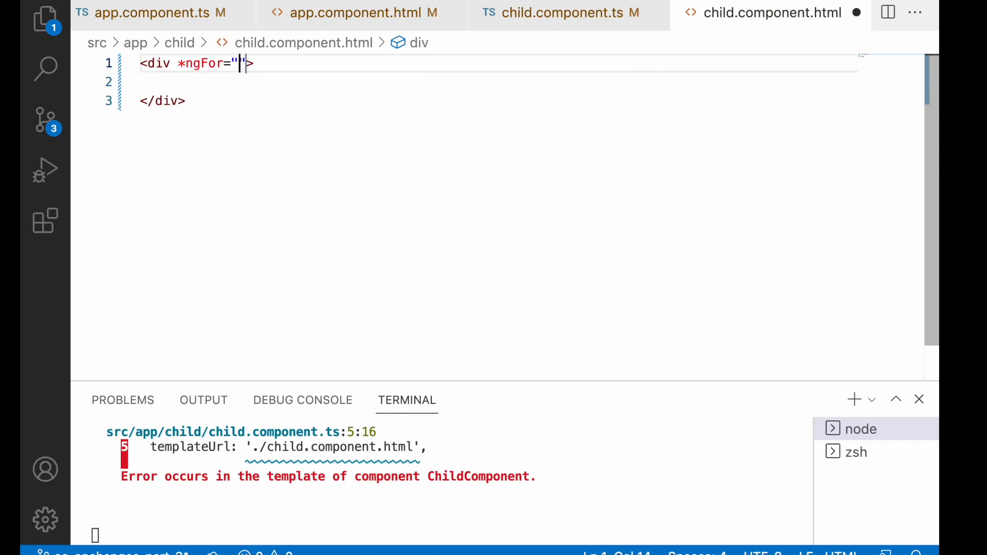
type("let i")
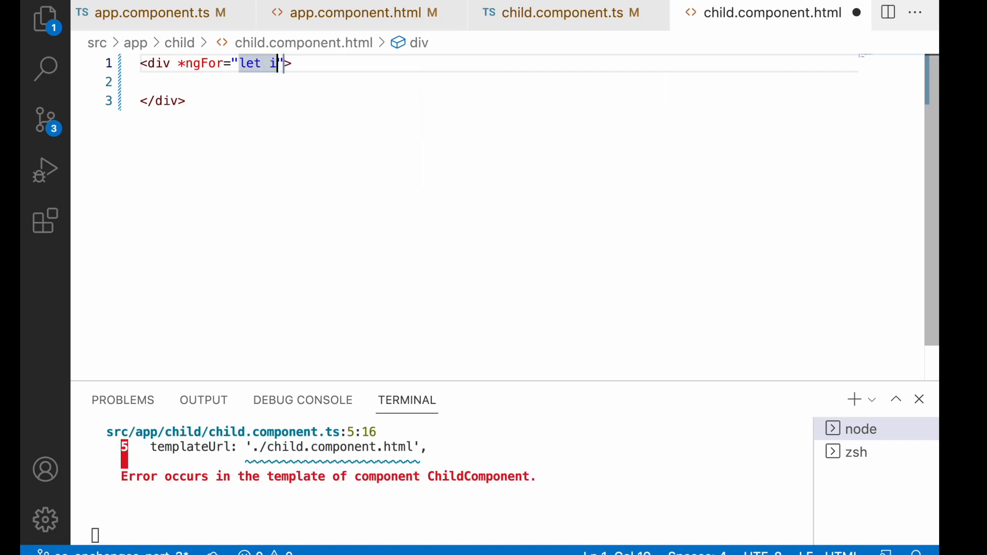
type("tem of items")
left_click(500, 82)
type("<p></p>")
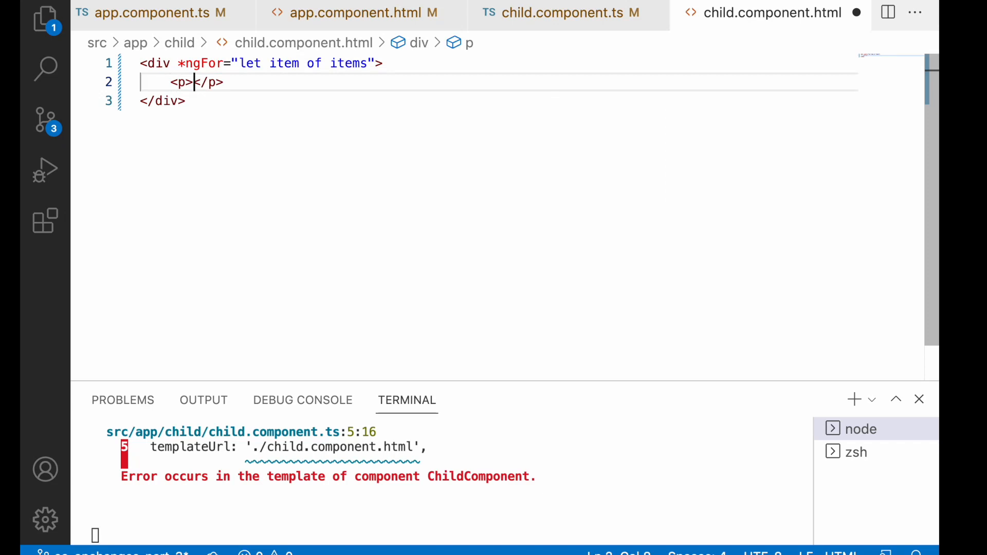
Inside the loop print <p>{{item.age}}</p> and <p>{{item.name}}</p>
type("{{}}")
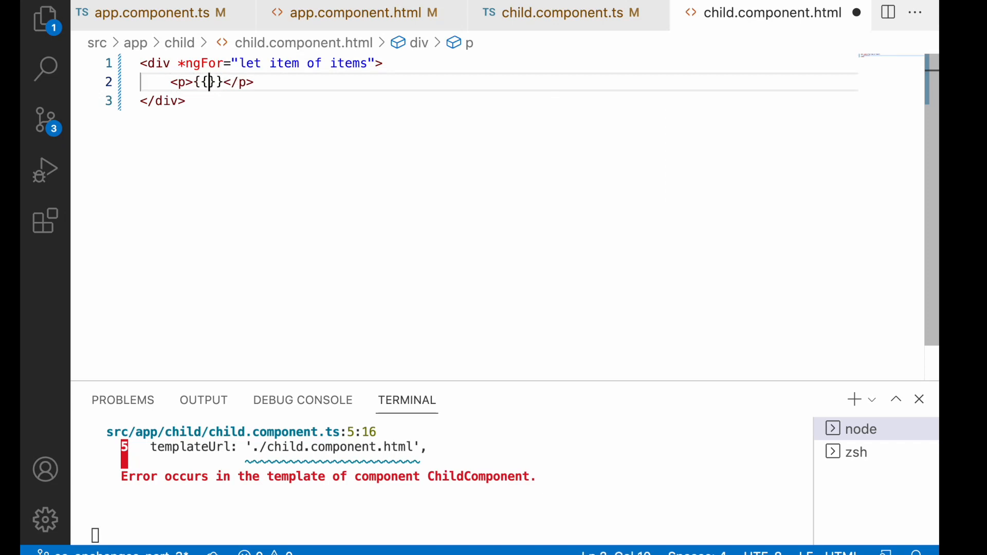
type("item.age")
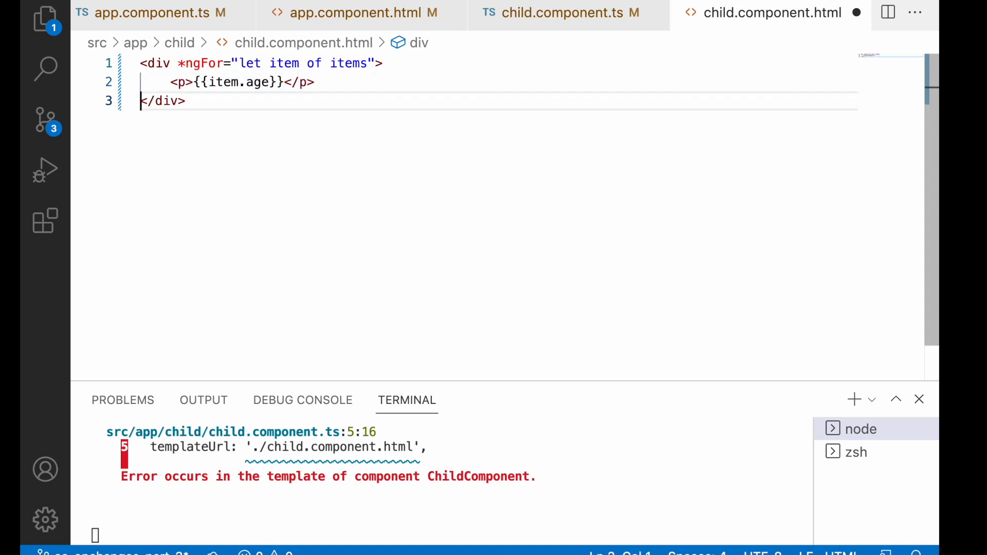
type("<p>{{item.}}</p>")
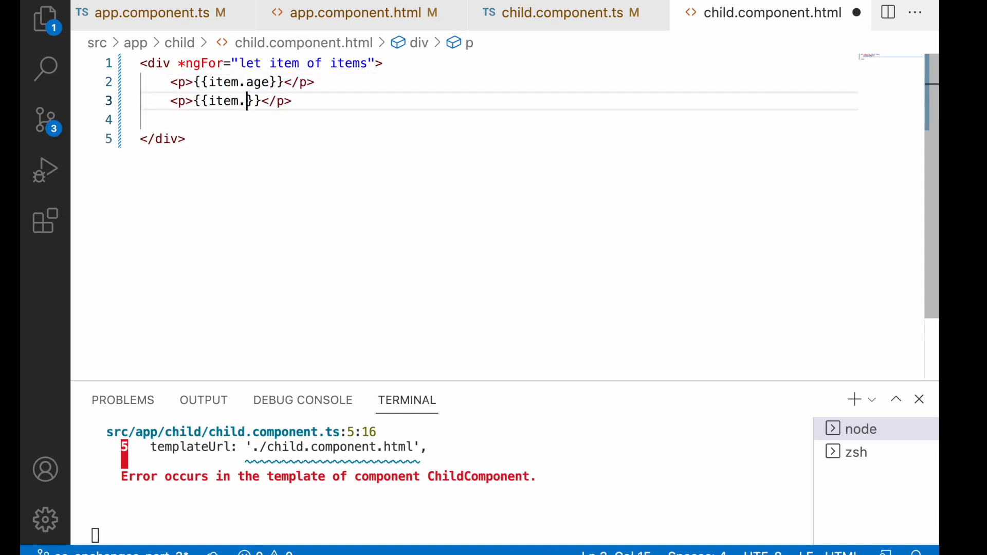
type("name")
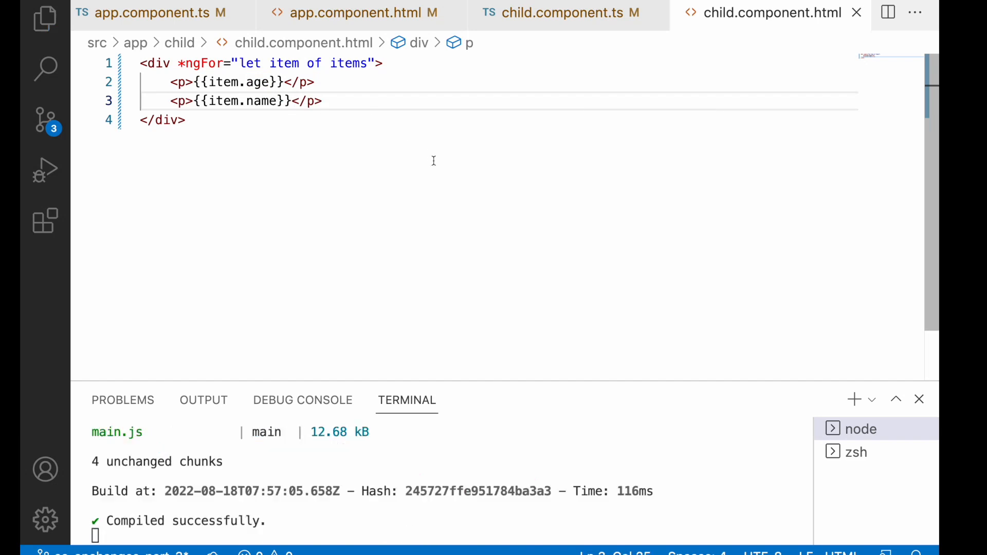
double_click(348, 63)
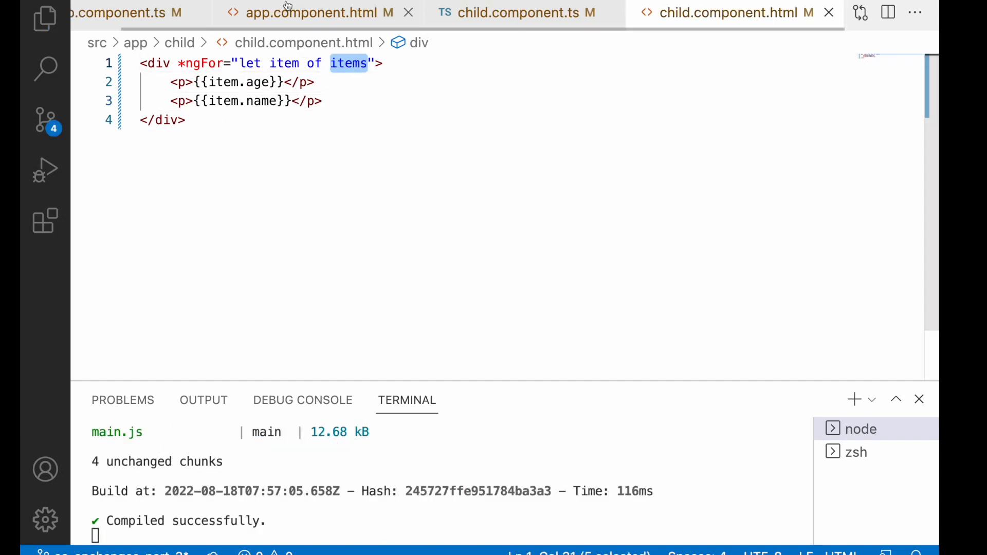
Declare parentItems = [{name:'sai', age:20}, {name:'skk', age:22}] in AppComponent
left_click(157, 12)
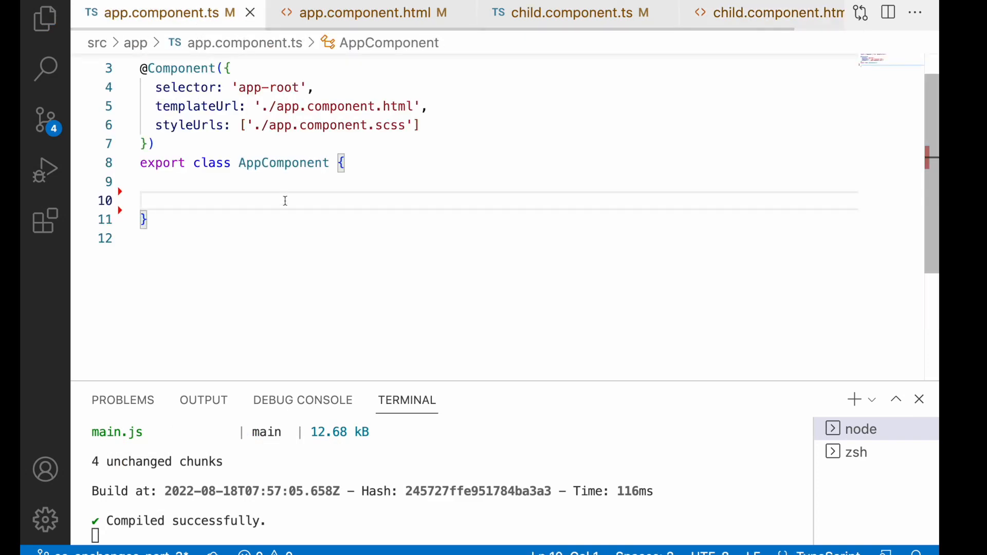
key("Backspace")
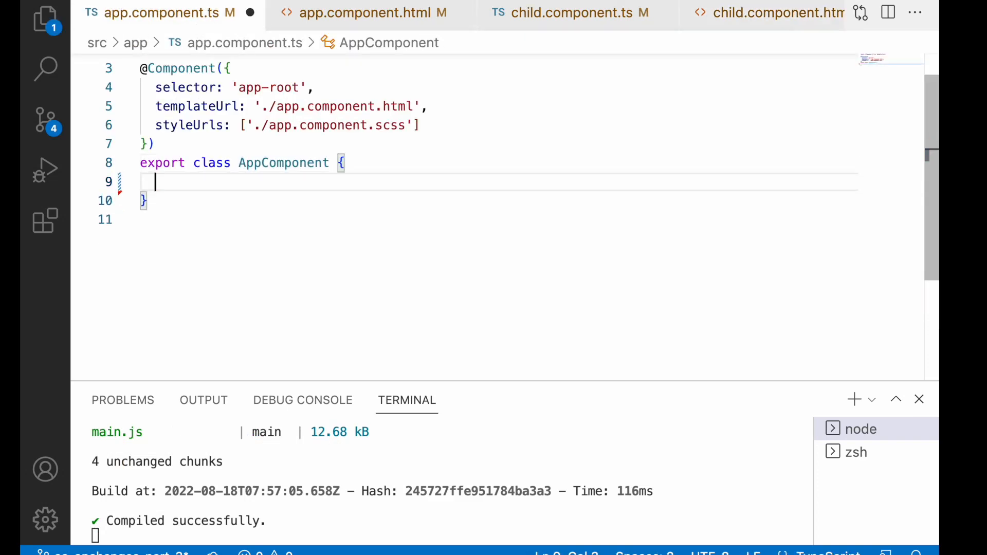
type("parent")
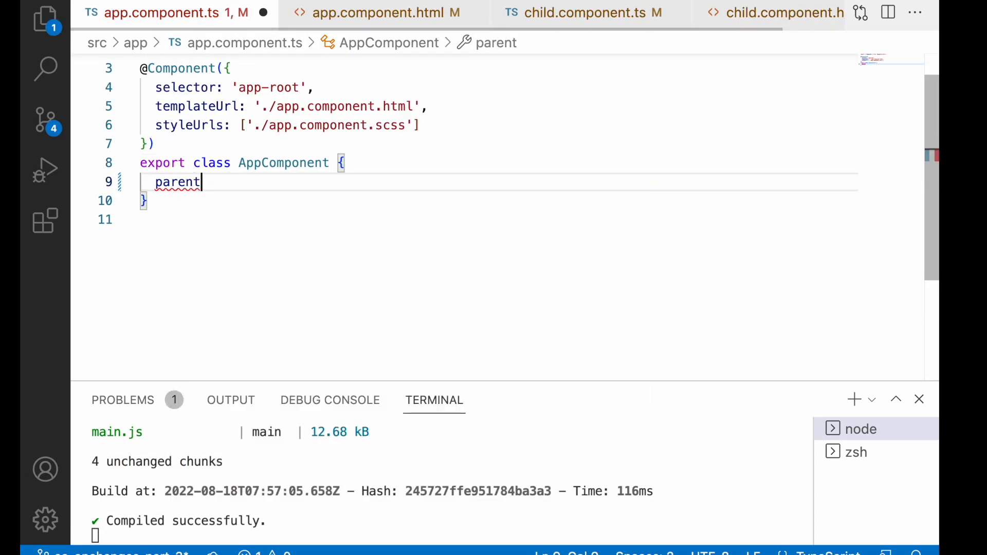
type("Items = []")
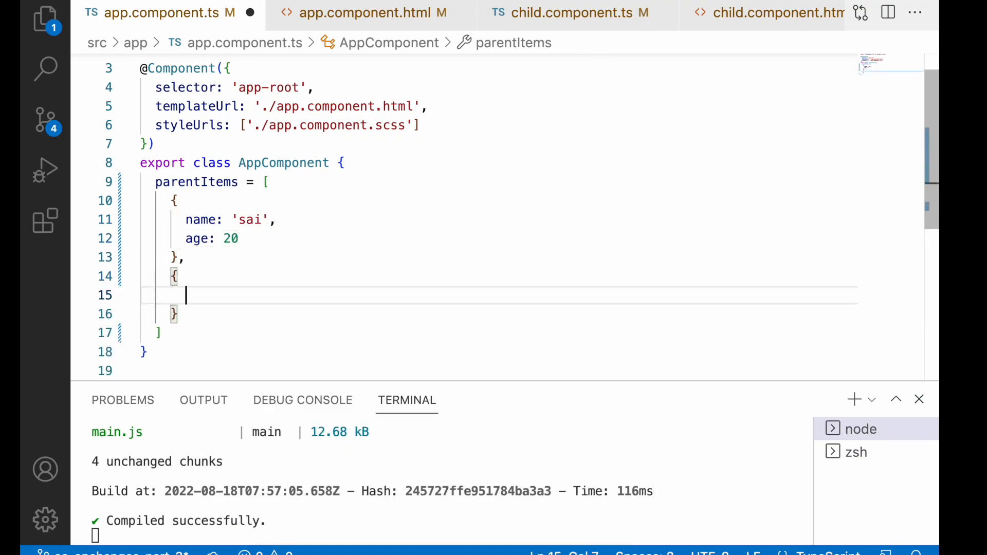
type("na")
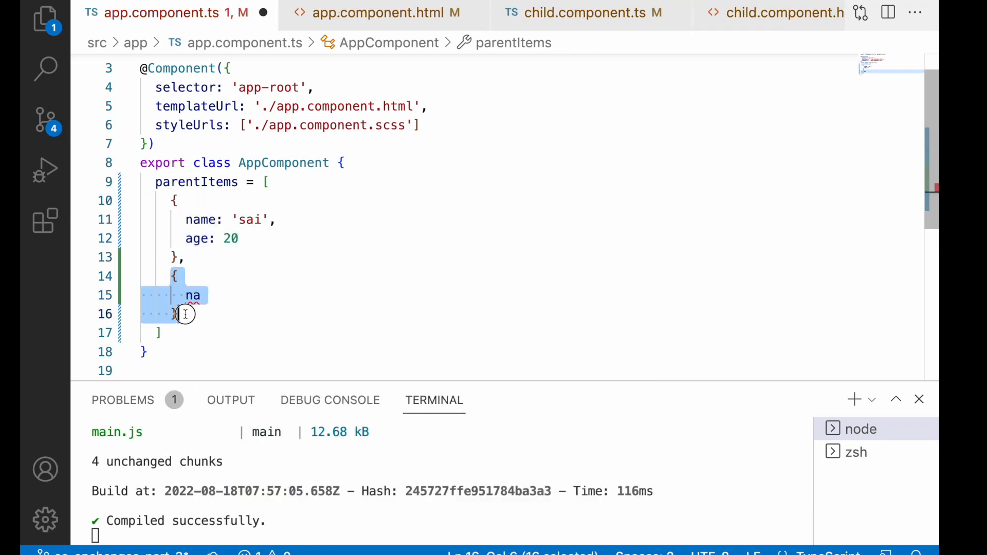
type("name: 'skk',")
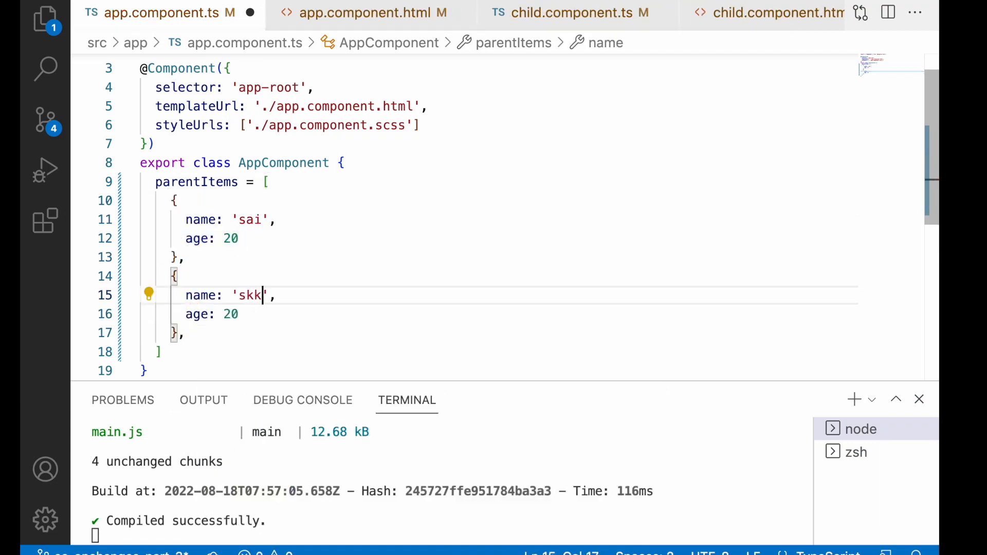
type("2")
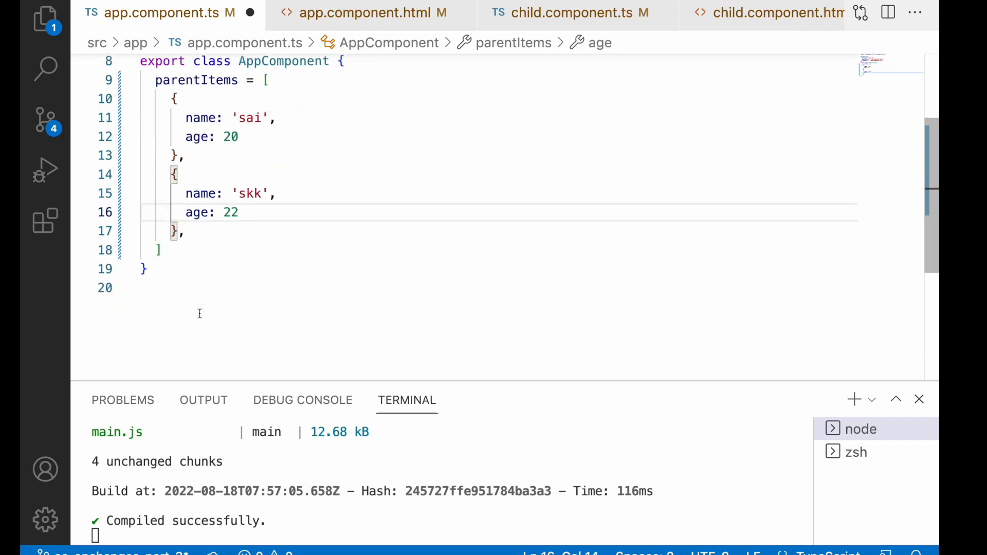
type(";")
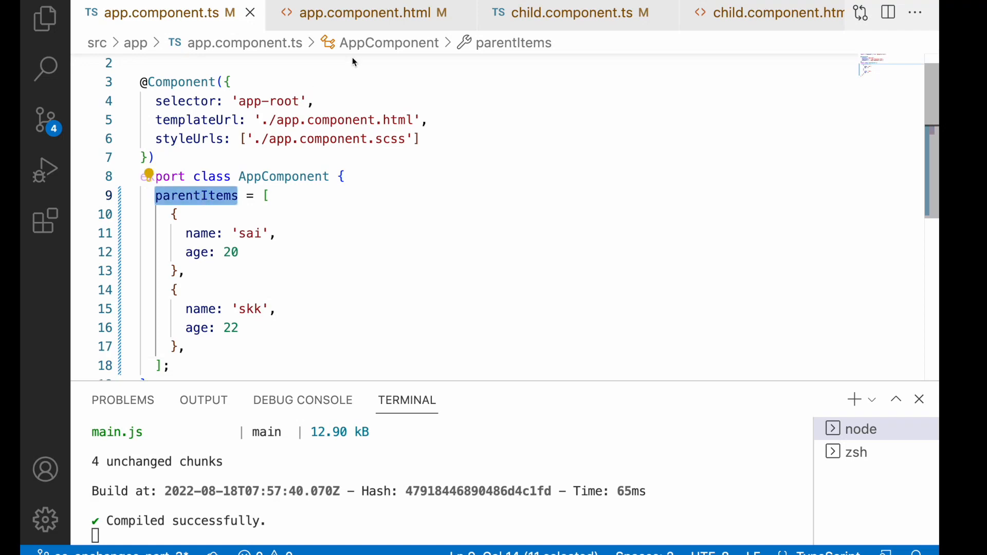
Bind [items]="parentItems" on <app-child>, then view the child's ngOnChanges code
left_click(372, 12)
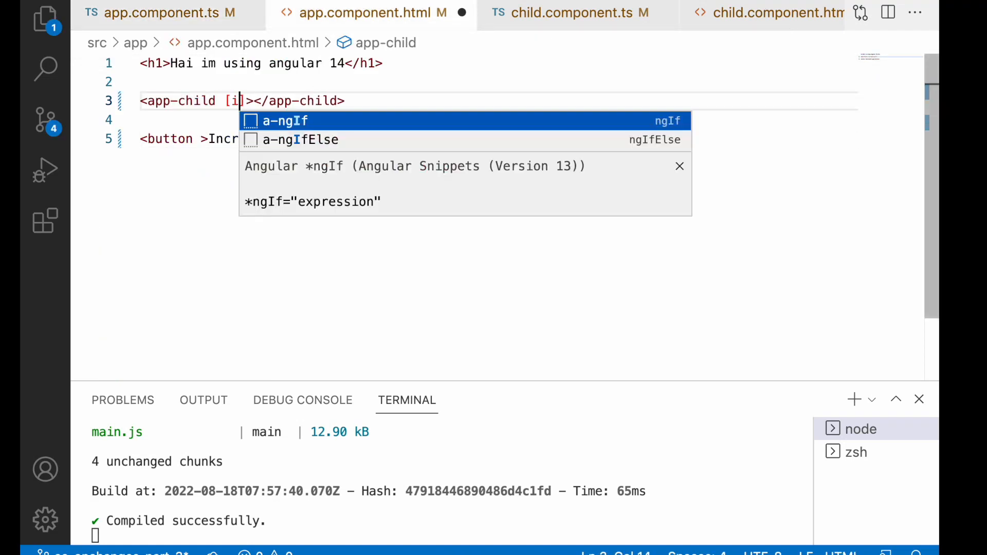
type("tems]=\"")
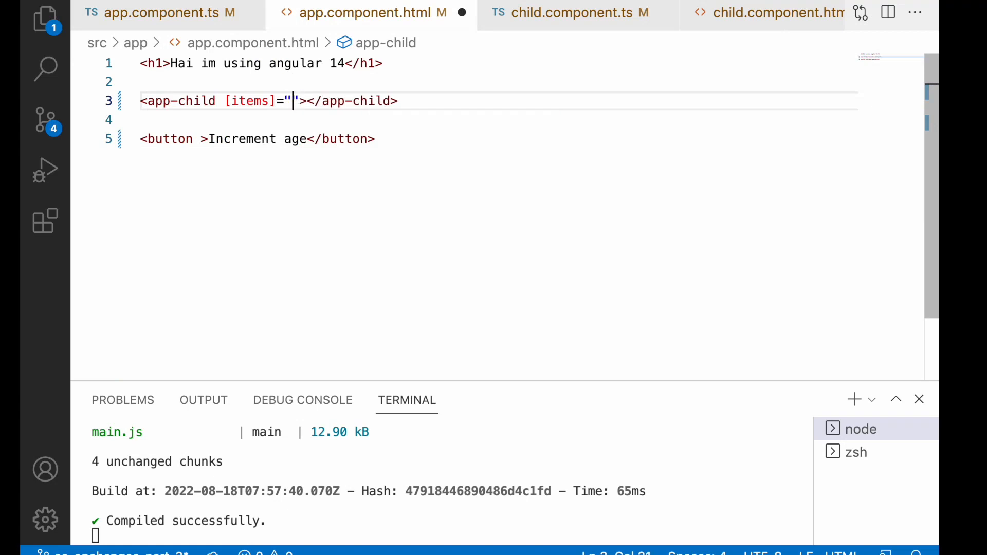
left_click(161, 13)
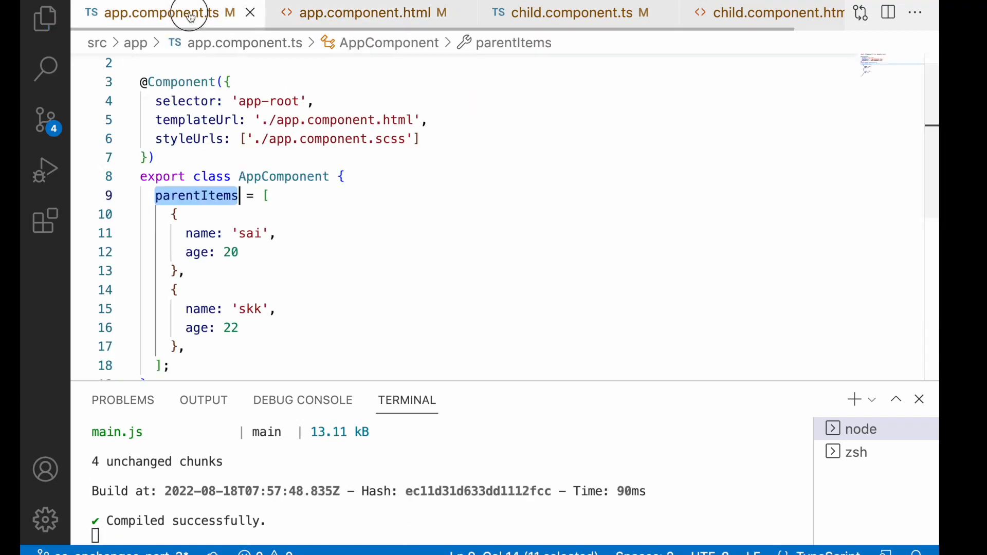
left_click(370, 12)
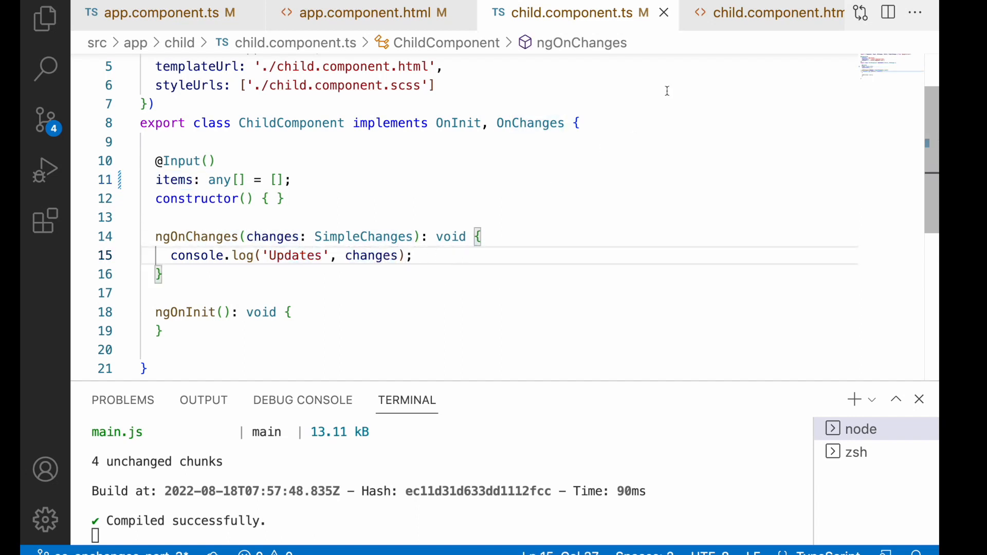
Merge the child paragraphs into one showing {{item.name}} - {{item.age}}
left_click(777, 12)
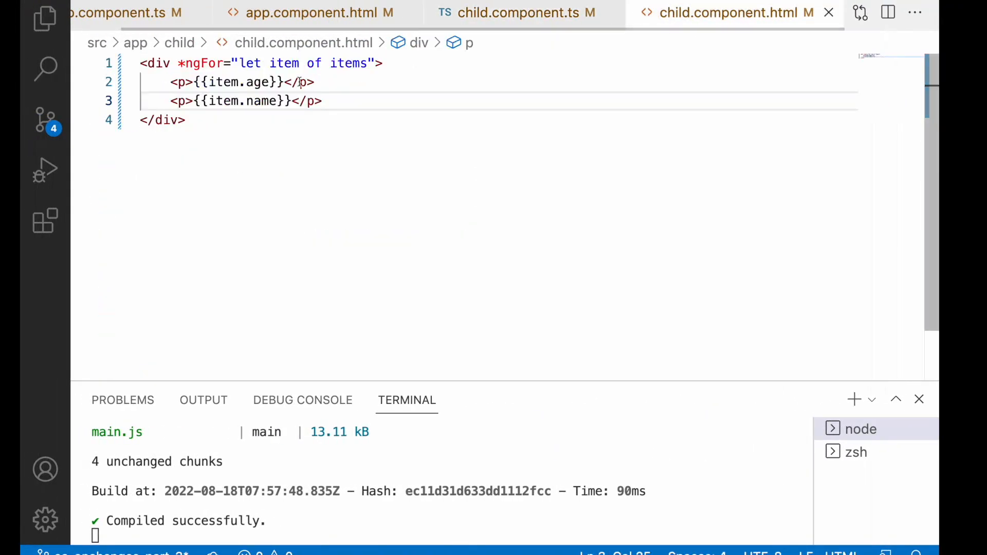
triple_click(246, 101)
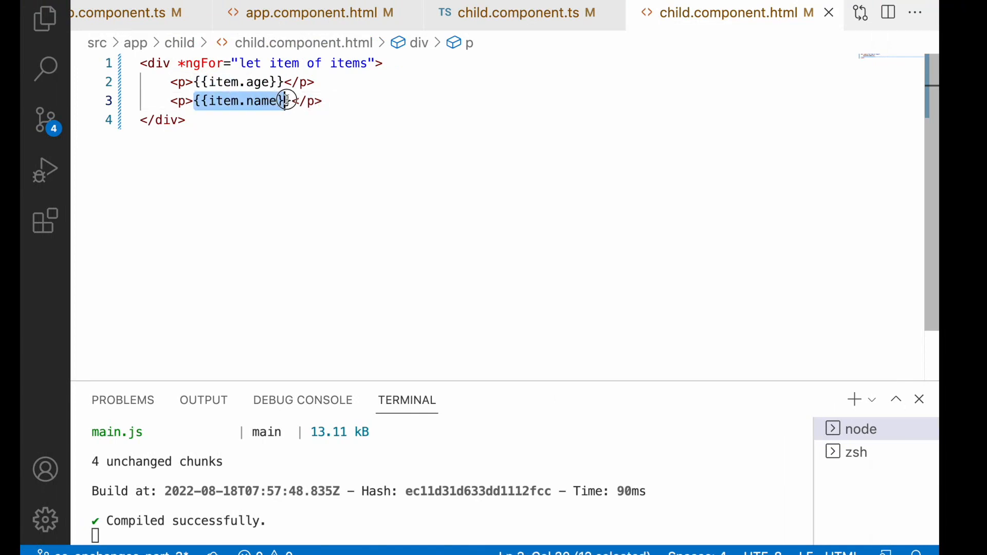
key("Delete")
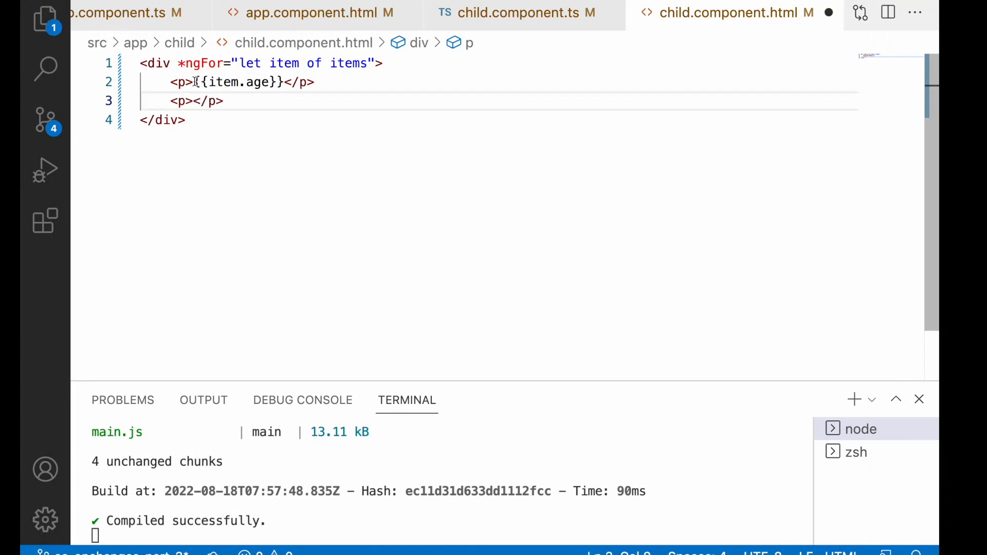
type("{{item.name}} -")
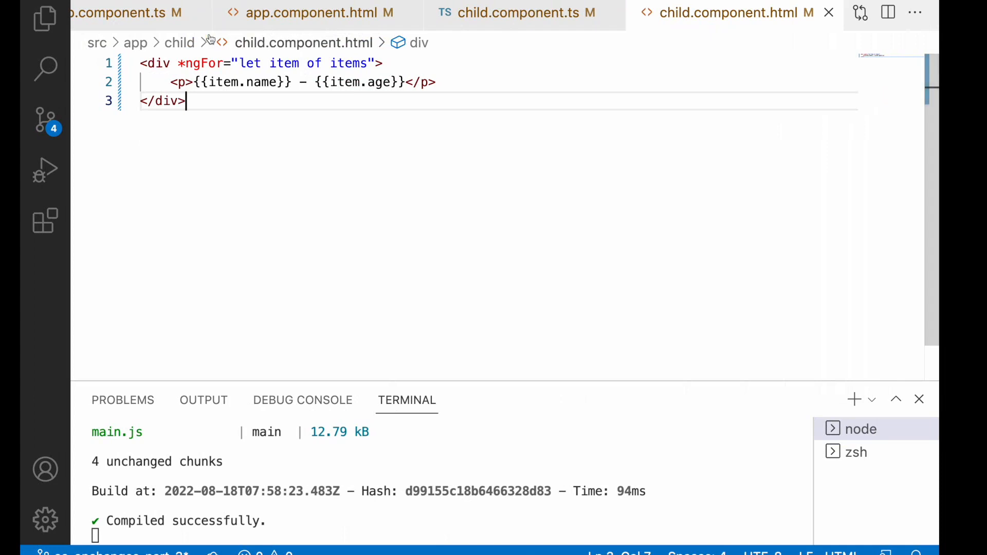
Relabel the button to Push object with (click)="pushObj()" in app.component.html
left_click(299, 12)
type("<button >In</button>")
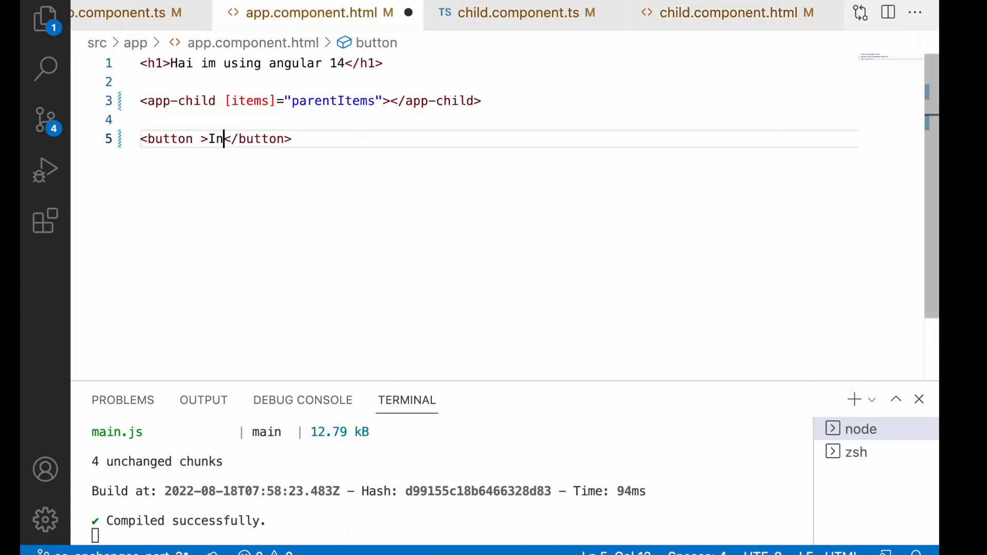
type("Push object")
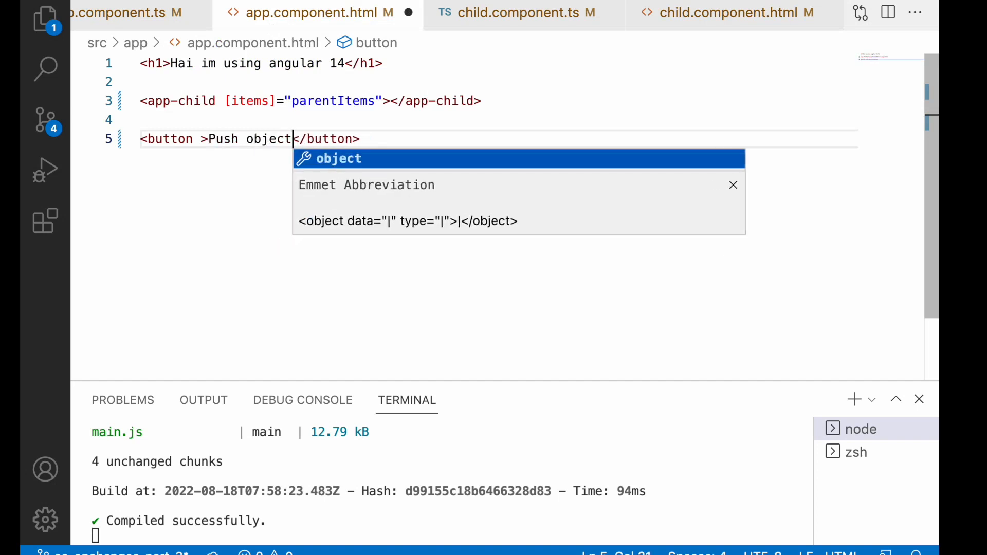
key("Escape")
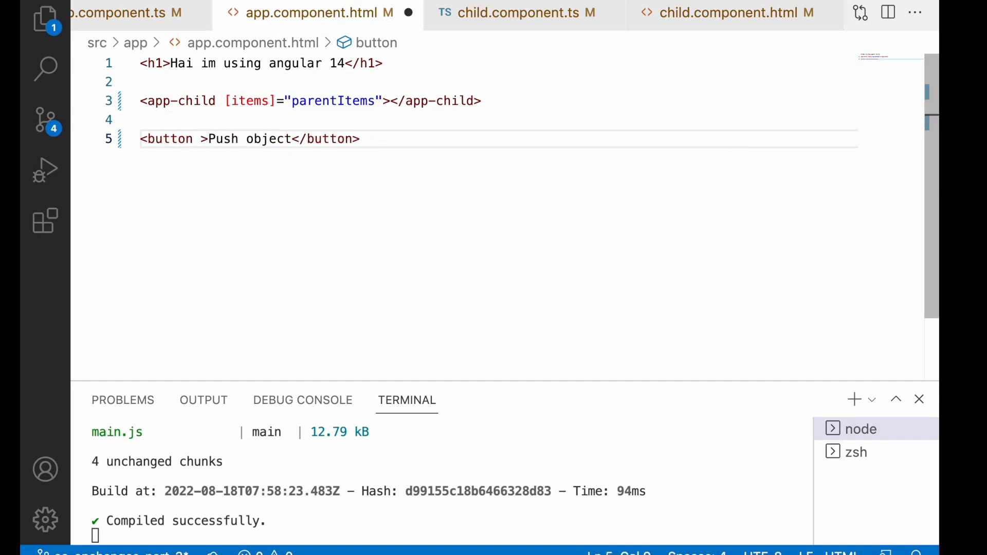
type("(oncli")
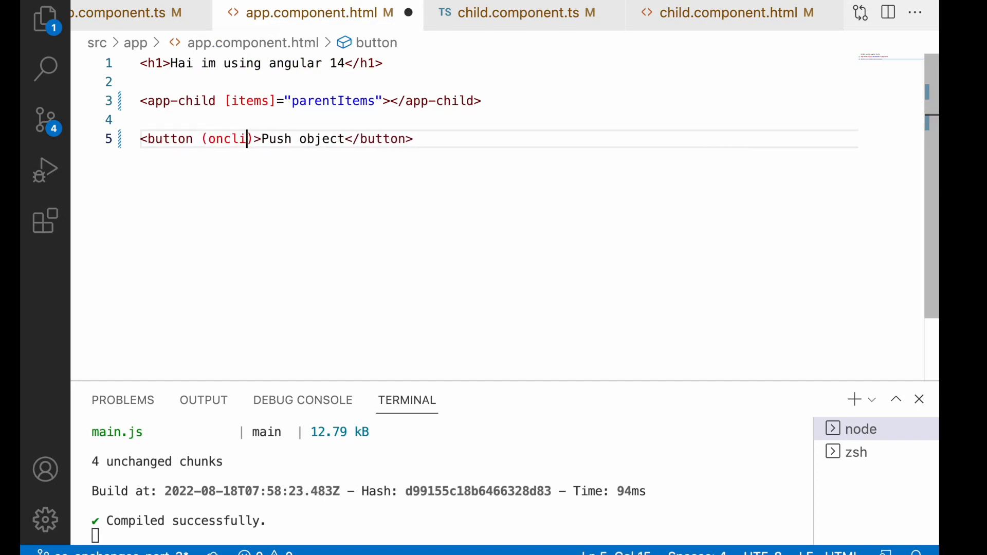
key("Backspace")
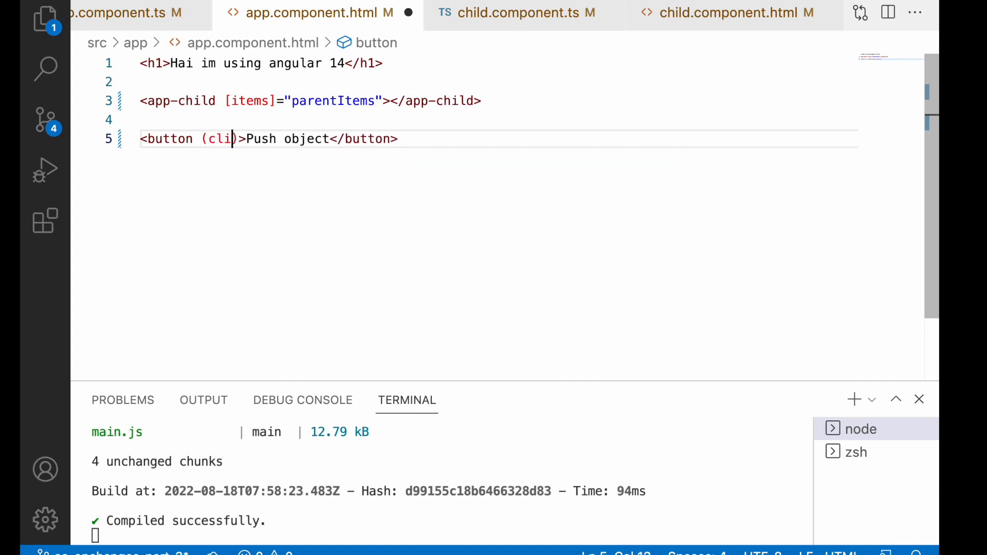
type("ck)=\"\"")
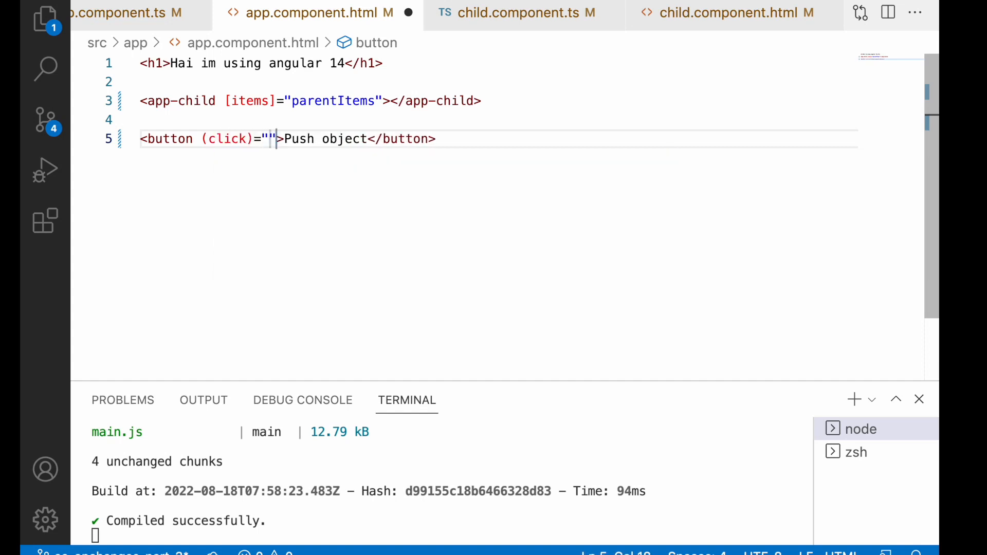
type("pushO")
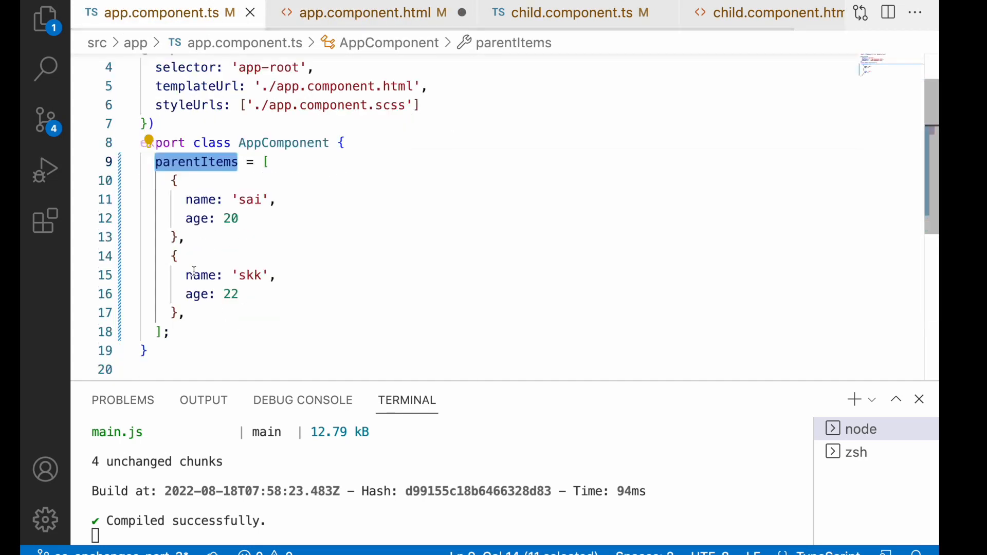
Write pushObj() that does this.parentItems.push({age: 23, name: 'updated'})
type("pushObj() {")
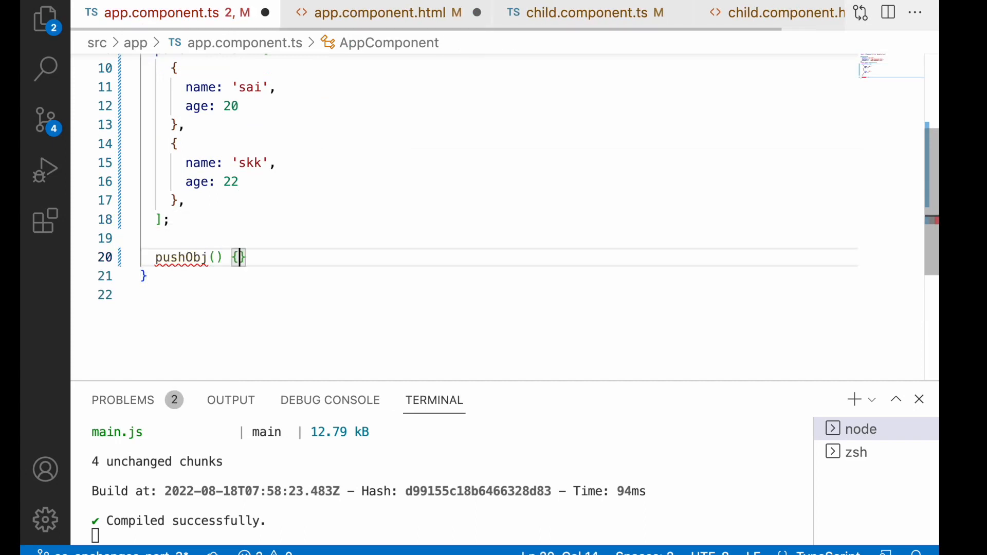
type("this.parentItems")
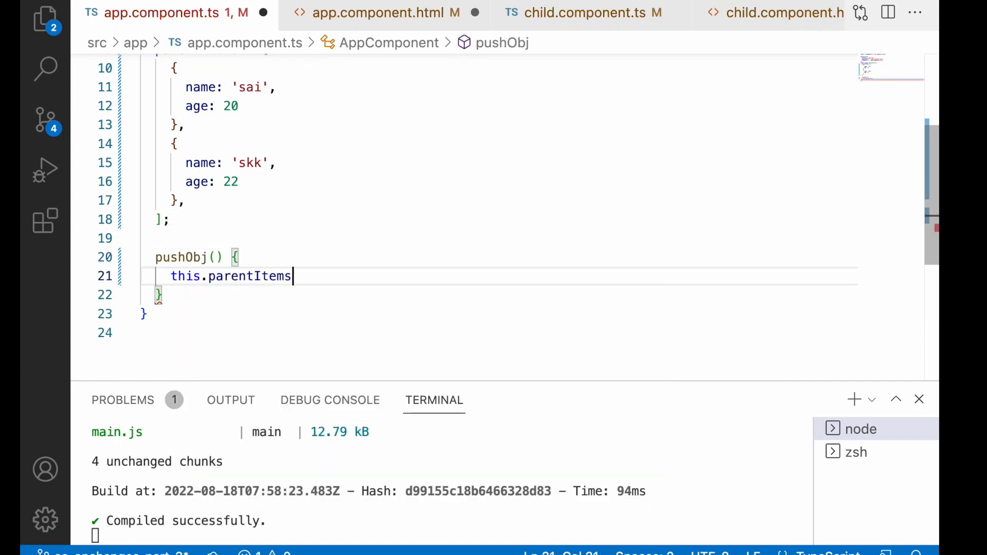
type(".push()")
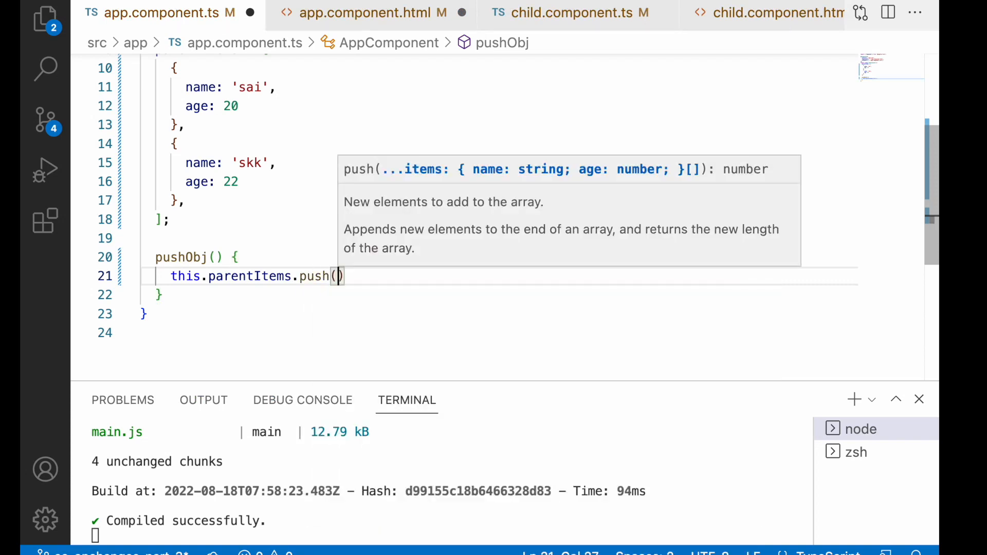
type("{")
type("age:")
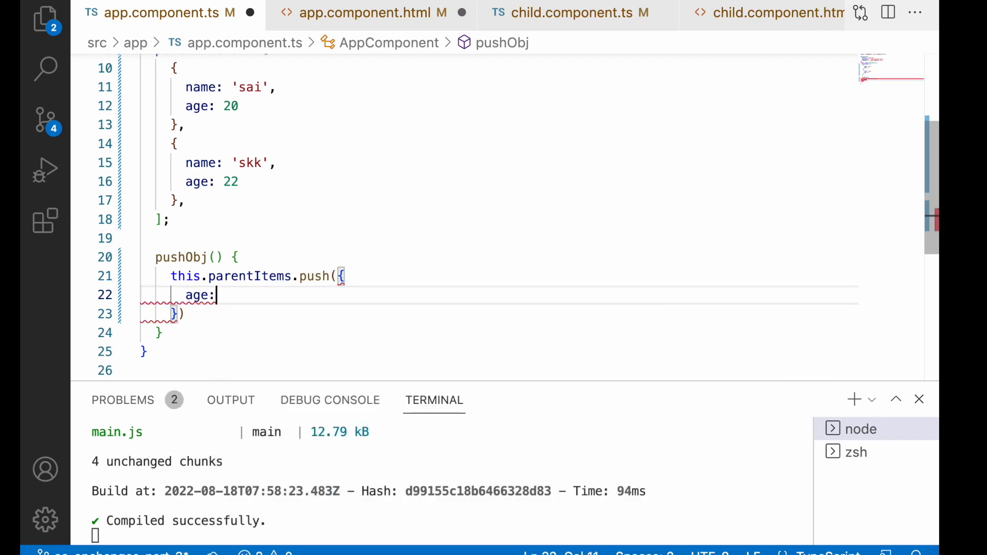
type("23,")
type("name: '")
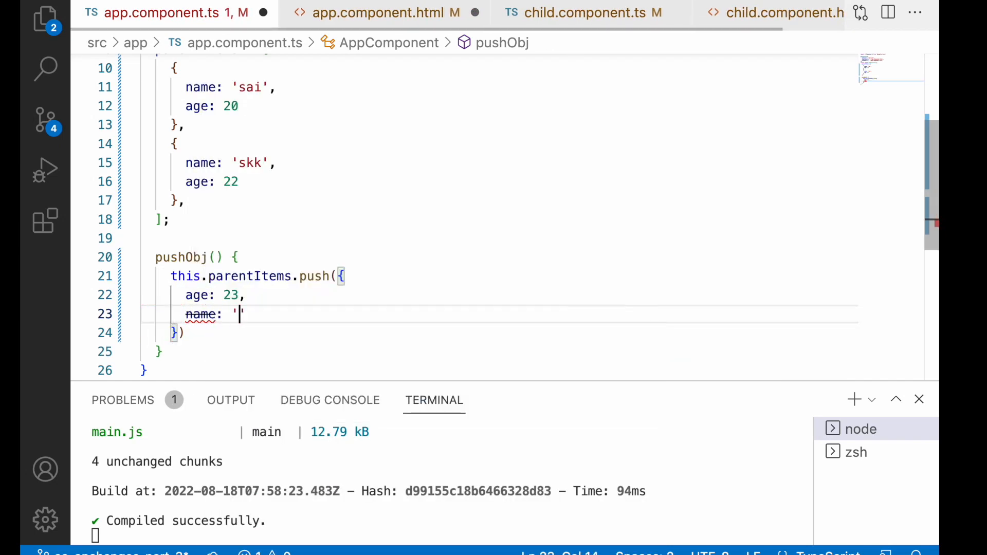
type("updated")
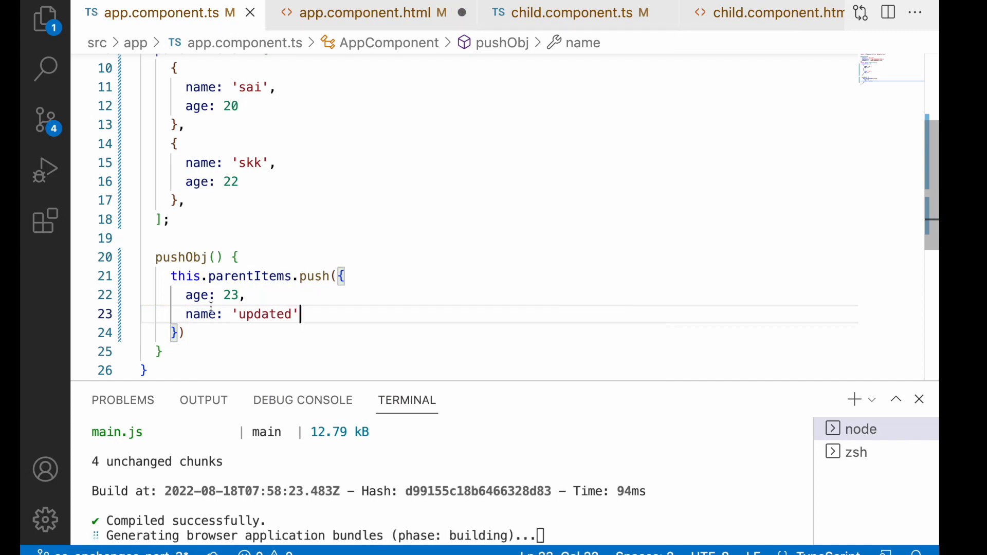
left_click(372, 13)
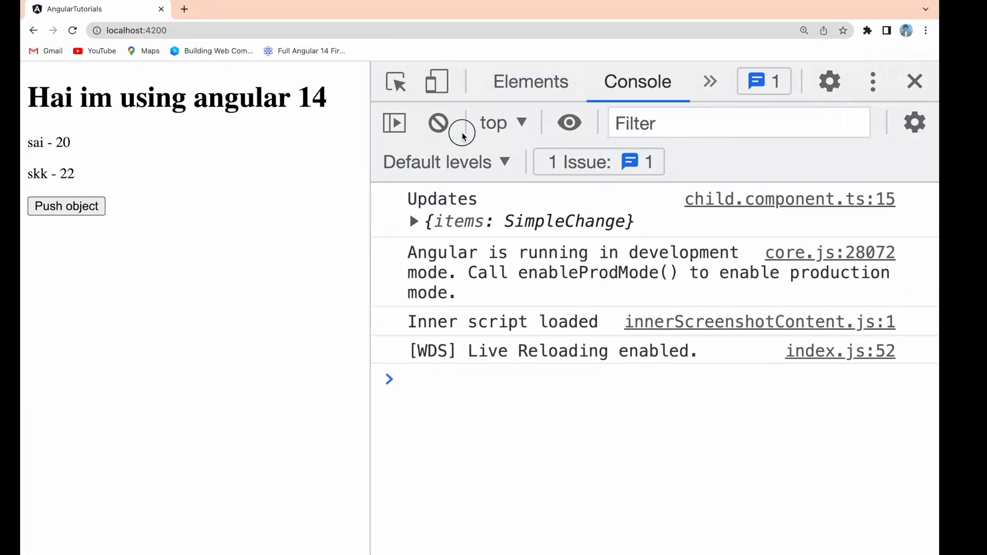
Reload the app in Chrome, clear the console, and press Push object to test
left_click(437, 122)
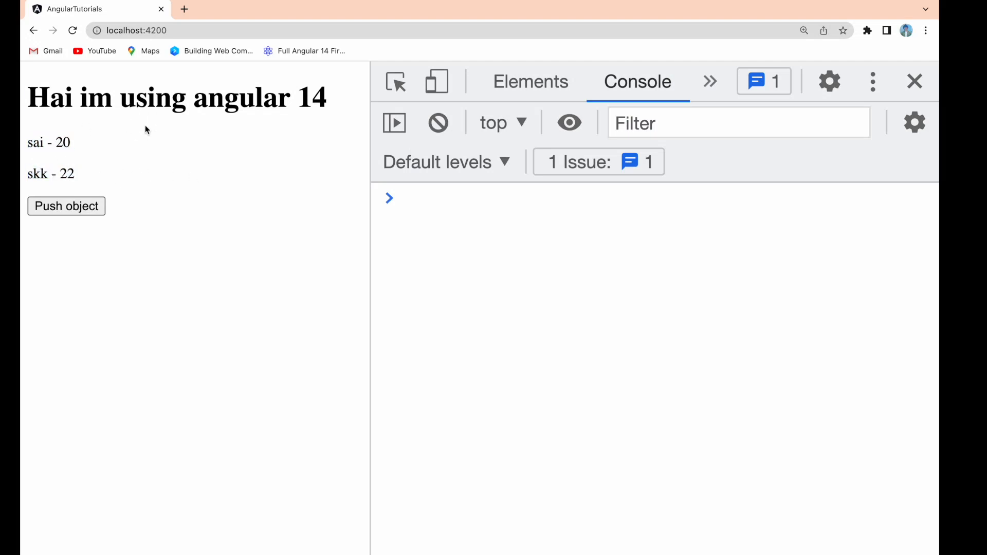
left_click(72, 31)
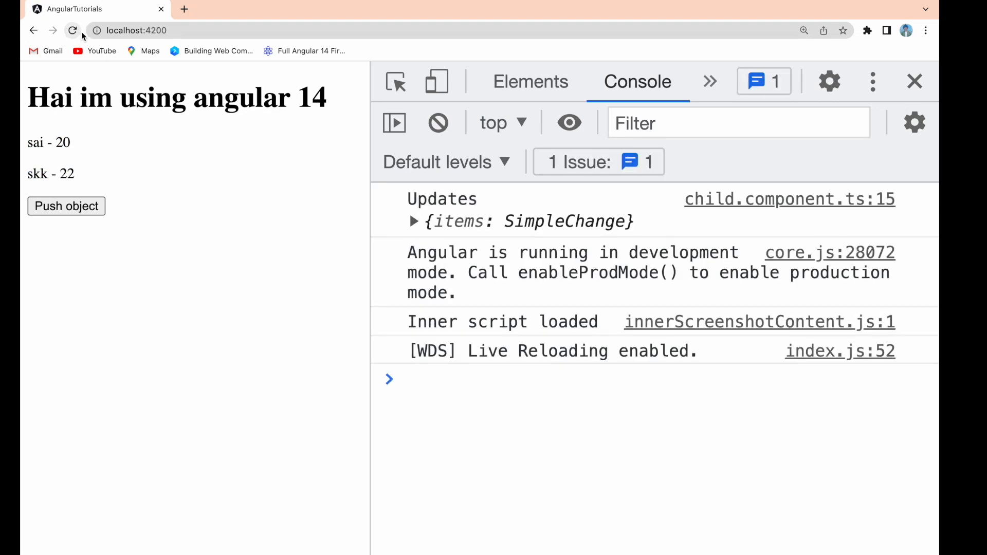
left_click(415, 221)
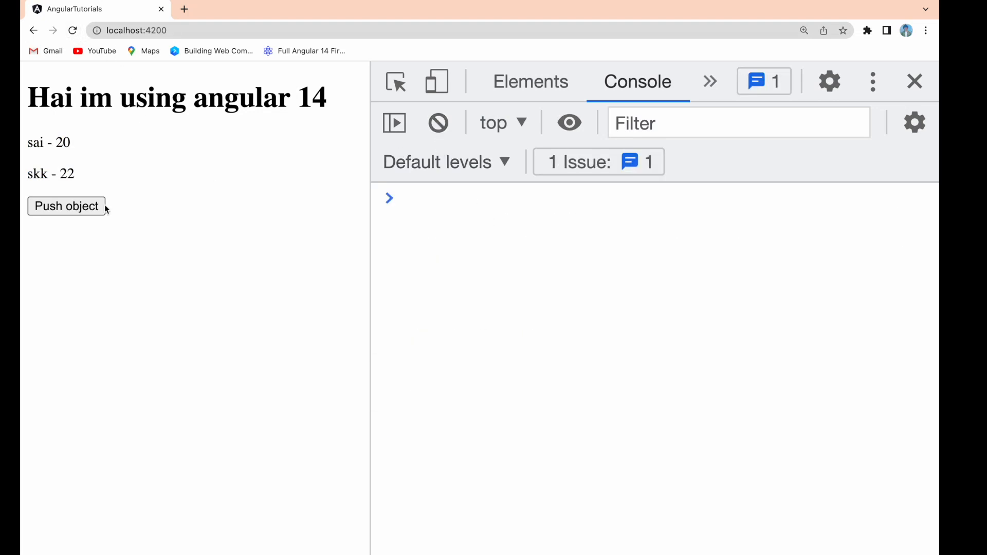
left_click(66, 205)
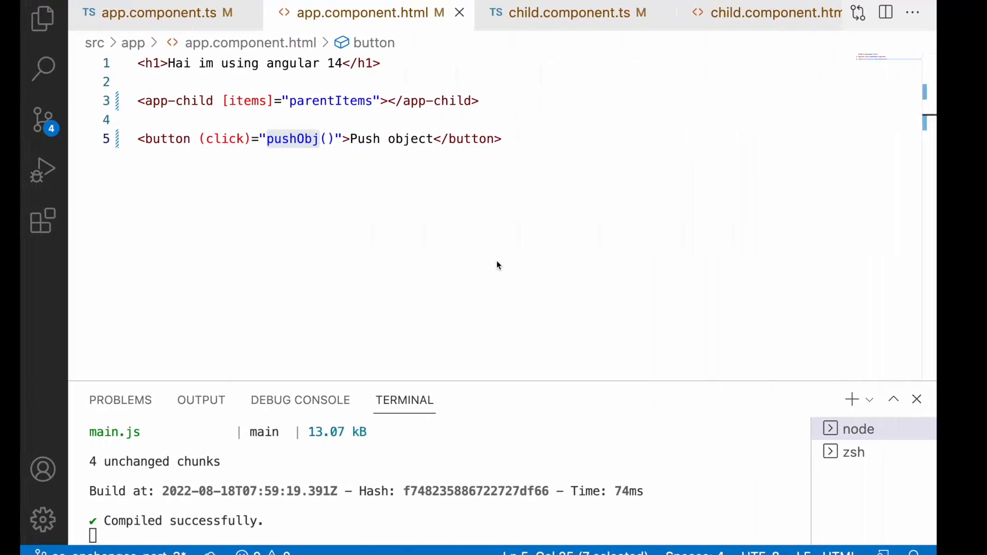
Rewrite pushObj as this.parentItems = [...this.parentItems, ...] spread reassignment
left_click(165, 12)
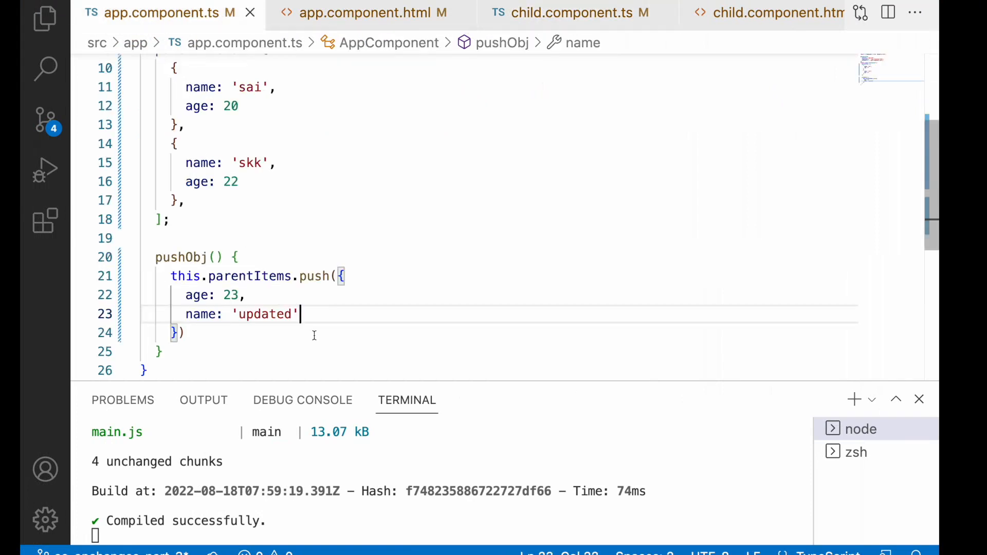
left_click_drag(335, 276, 185, 333)
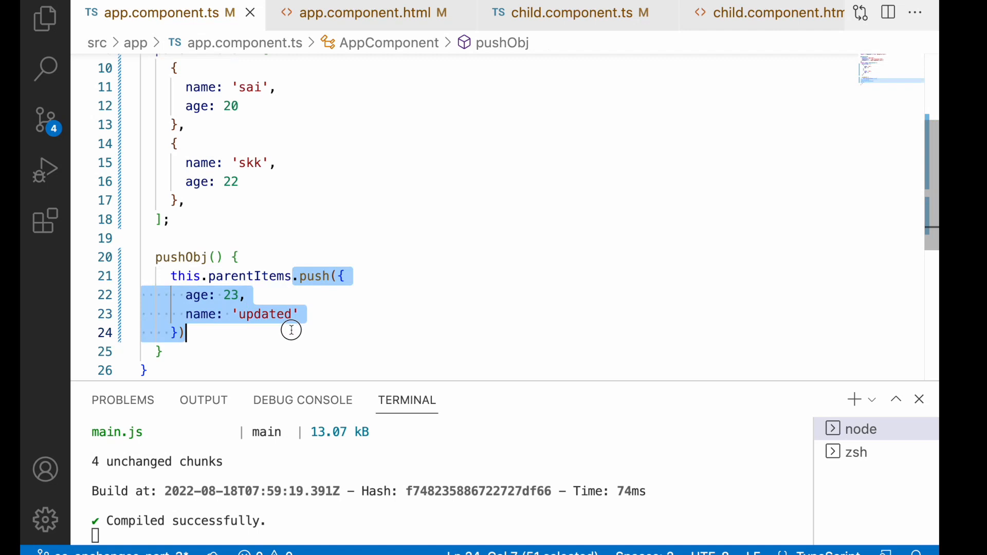
key("Delete")
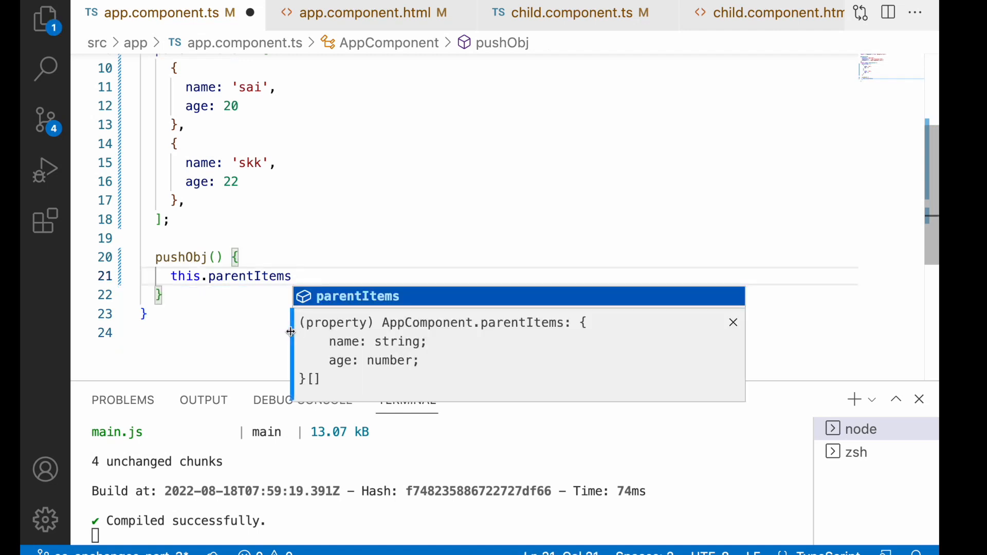
type("= thi")
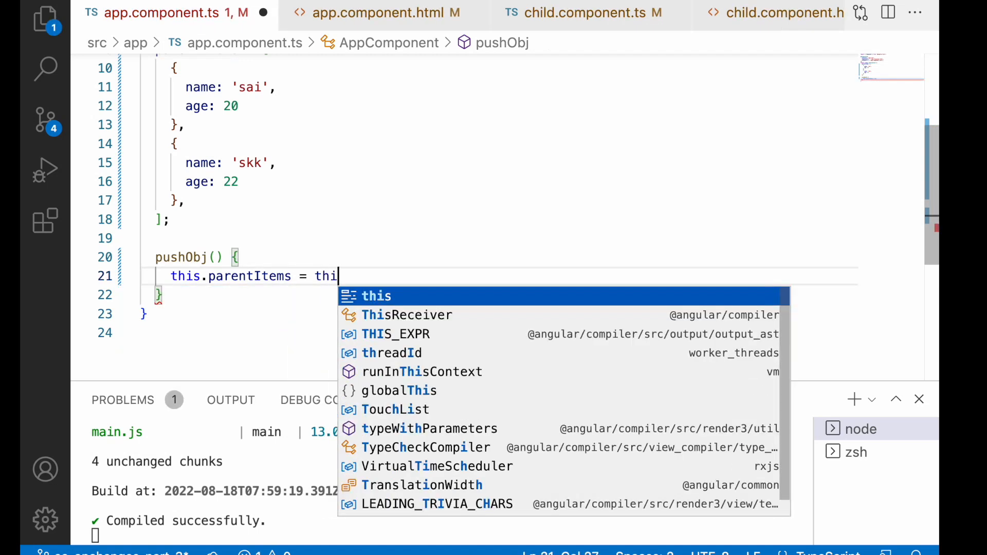
type("[...this.")
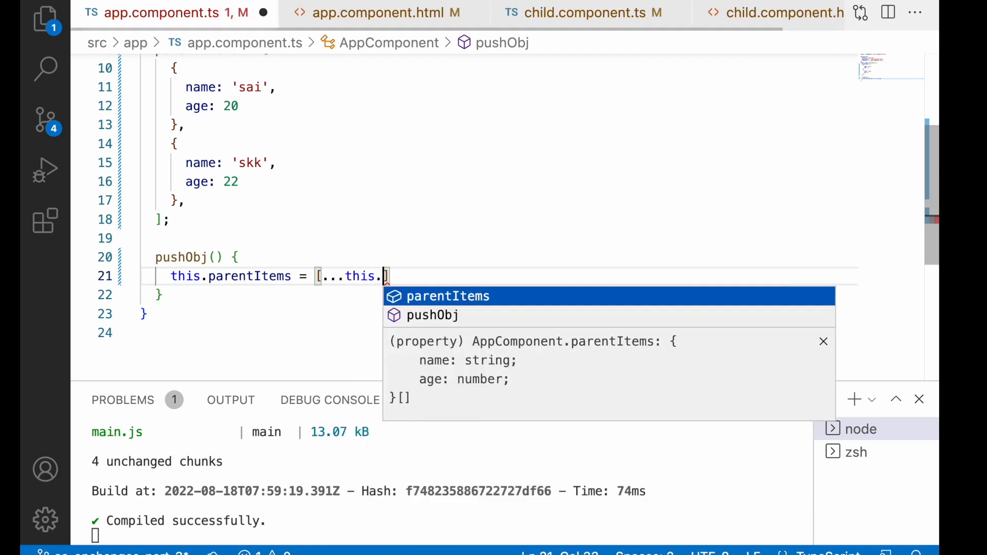
type("parentItems,")
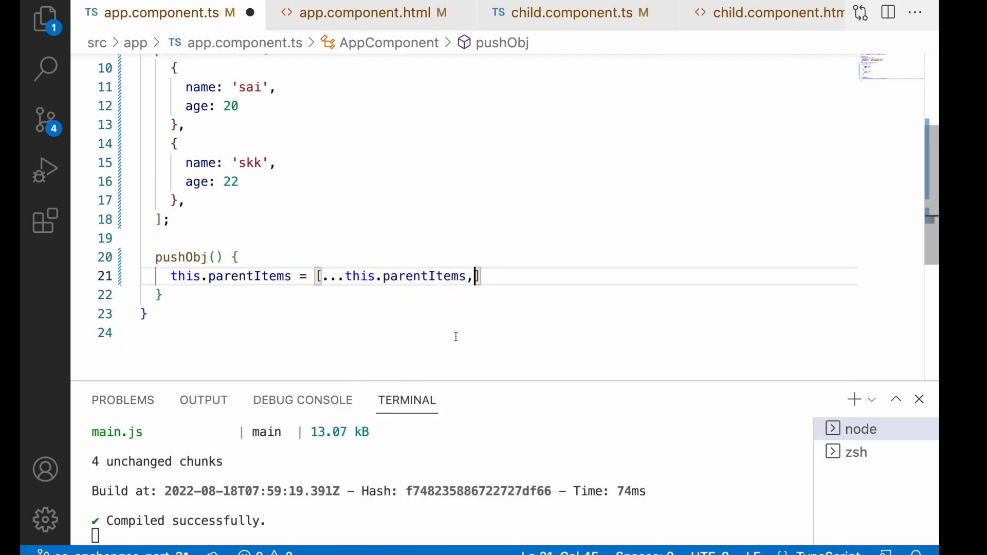
type(".push({")
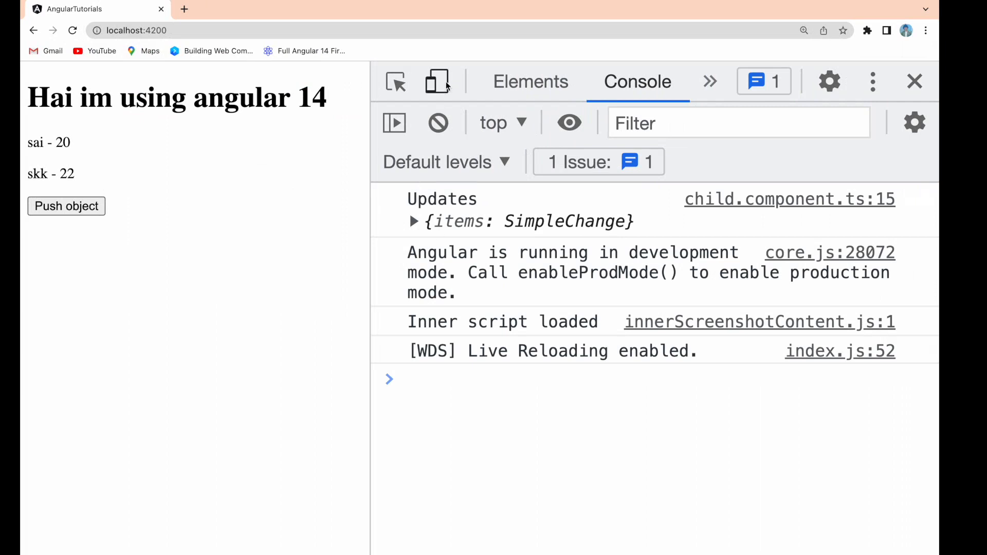
Push a new object in Chrome and inspect the Console for ngOnChanges logs
left_click(66, 206)
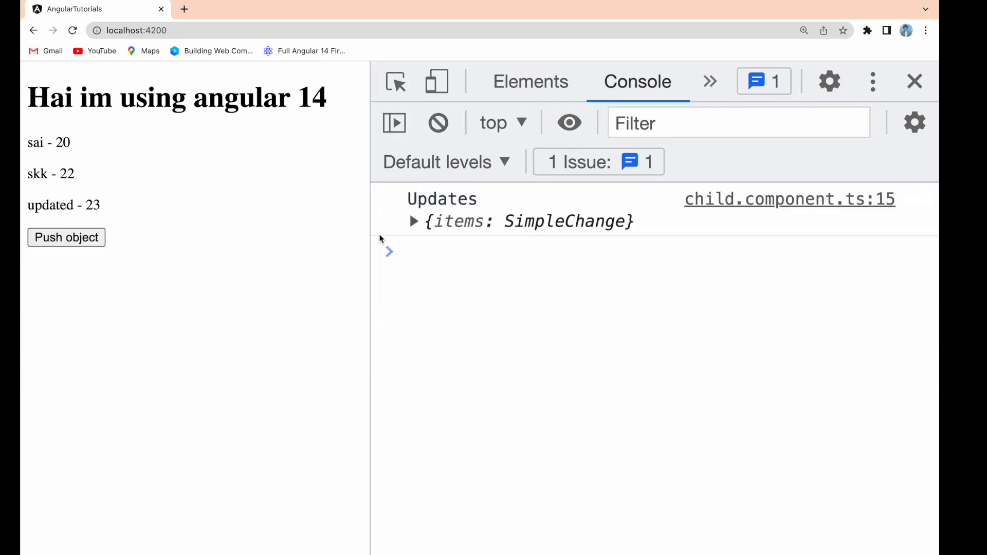
mouse_move(425, 280)
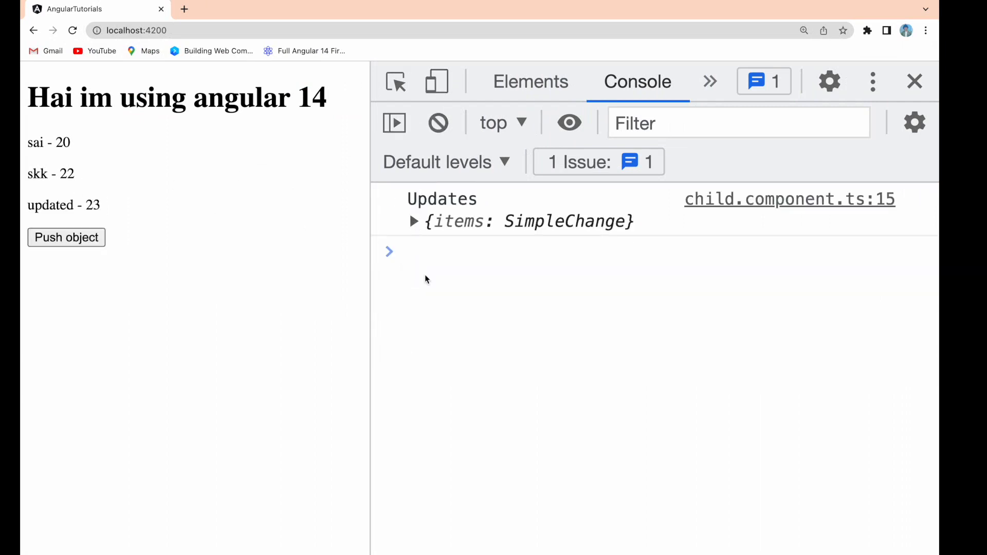
left_click(414, 221)
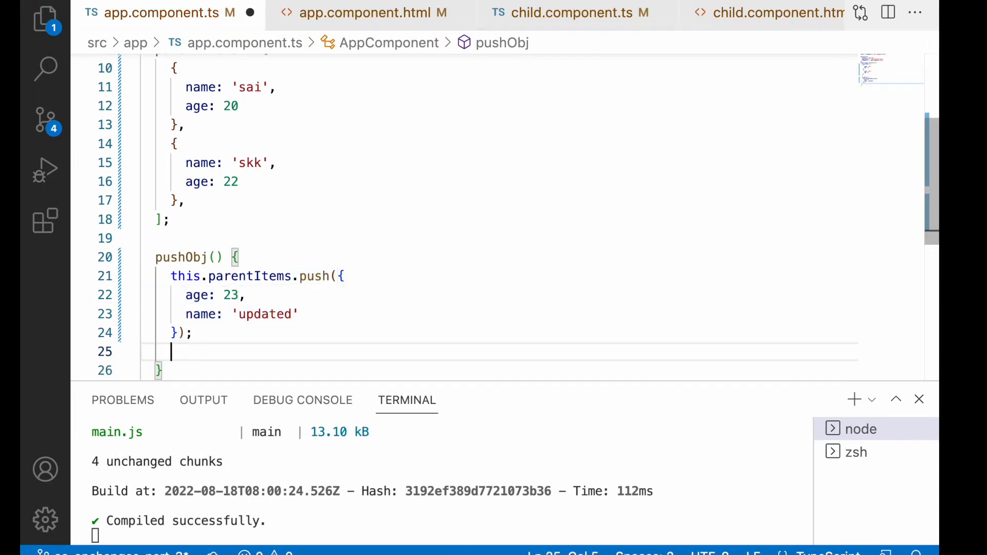
Add this.parentItems = [...this.parentItems] after the push call in pushObj
type("this.parentItems = [")
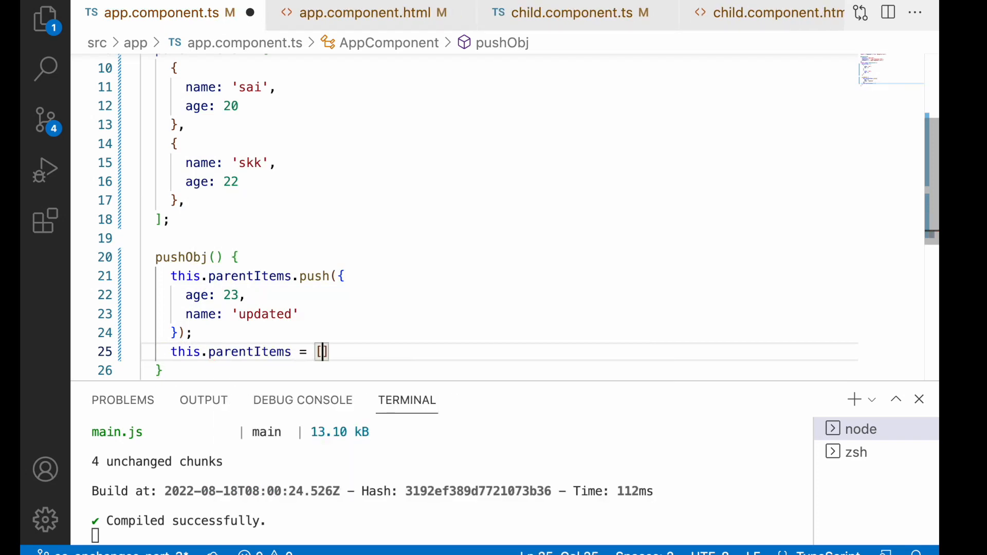
type("...this.parentItems")
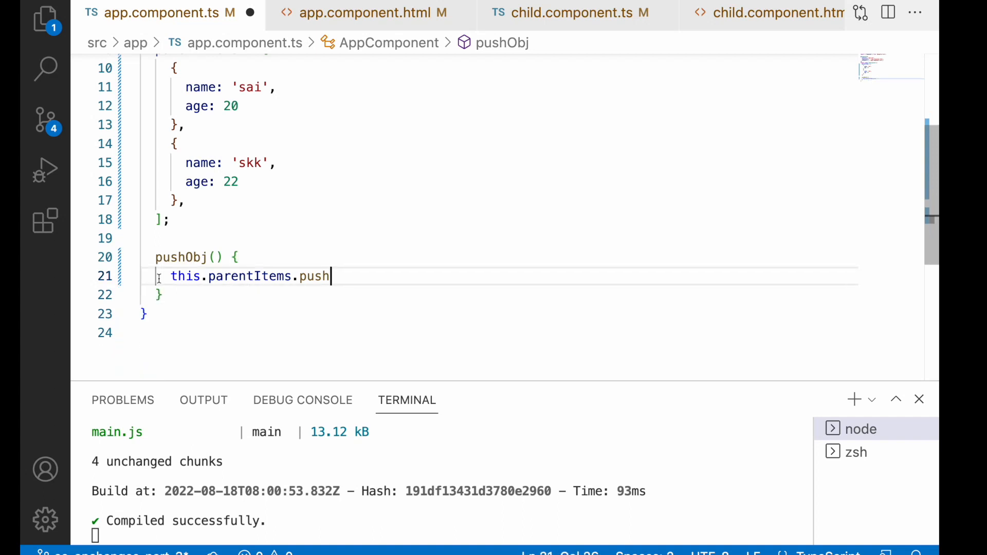
Replace the push line with this.parentItems = [...this.parentItems, {age: 23, name: 'updated'}]
key("ctrl+z")
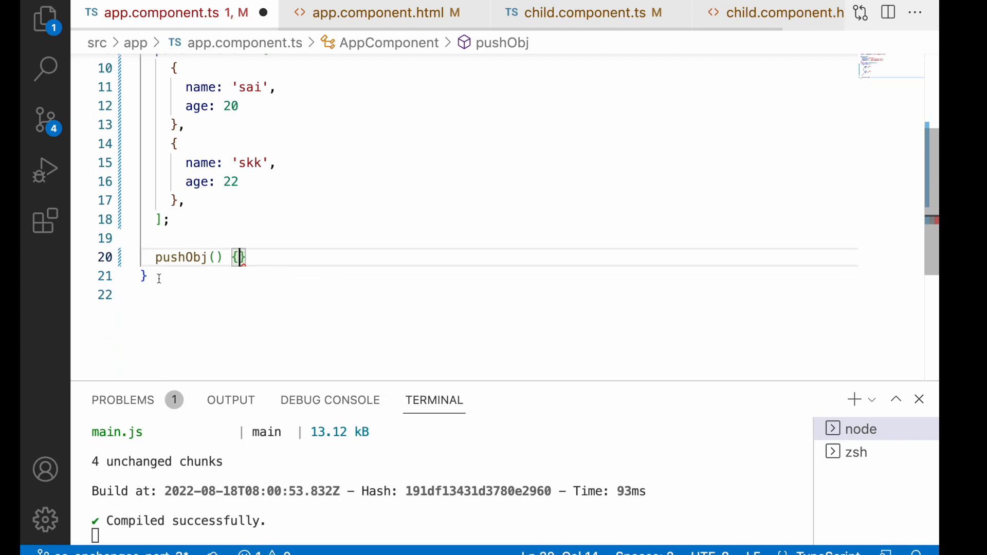
type("this.parentItems")
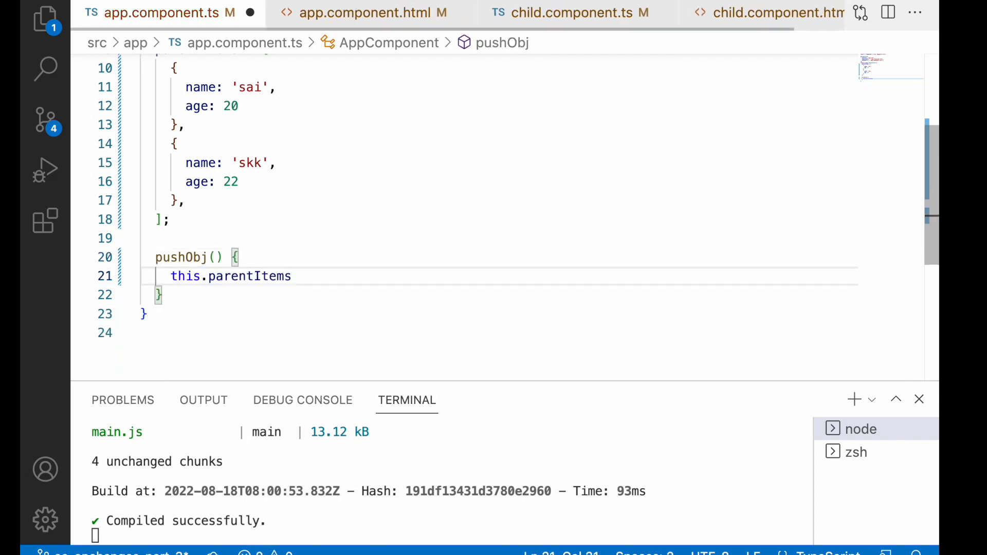
type("= [...]")
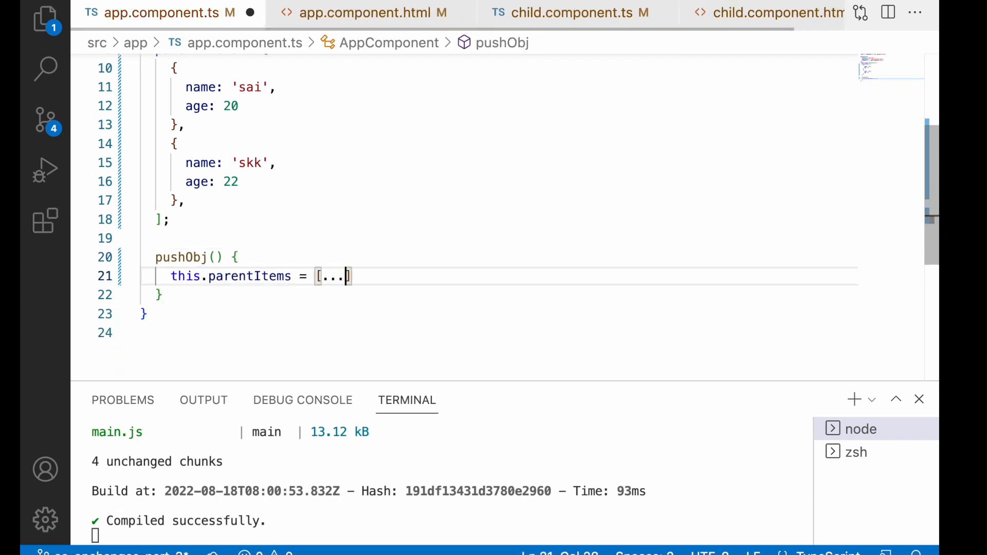
type("this.parentItems, {")
type("age: 23,")
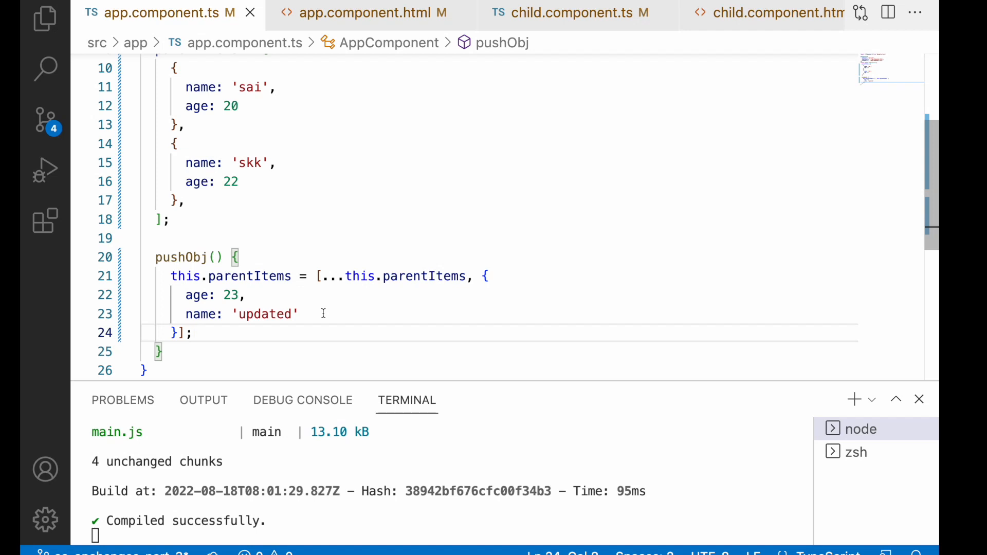
mouse_move(245, 257)
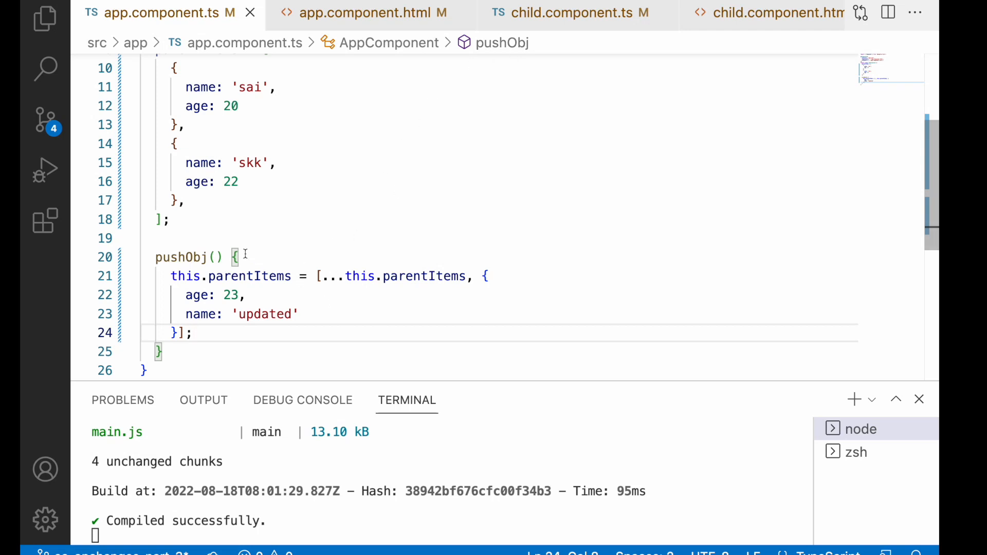
left_click_drag(241, 257, 191, 333)
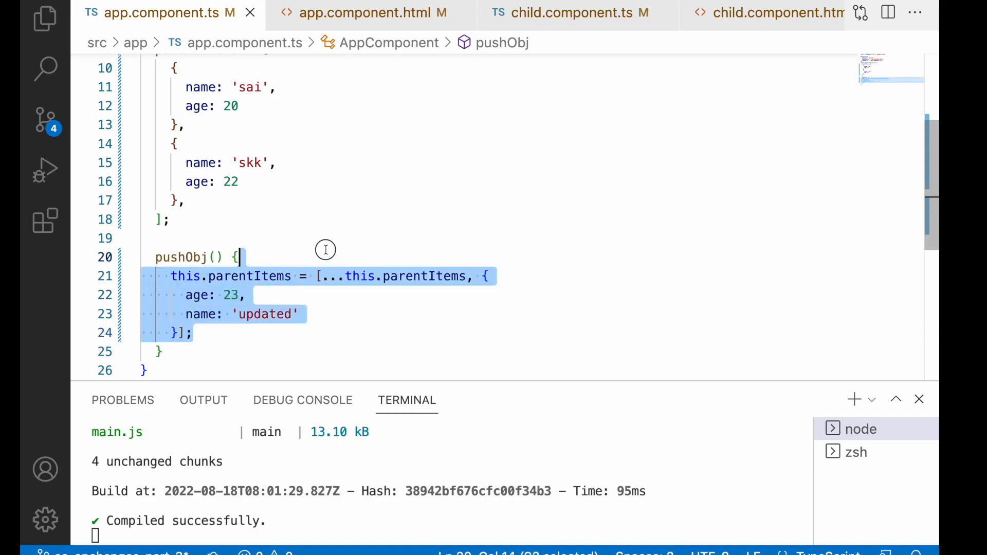
left_click(515, 105)
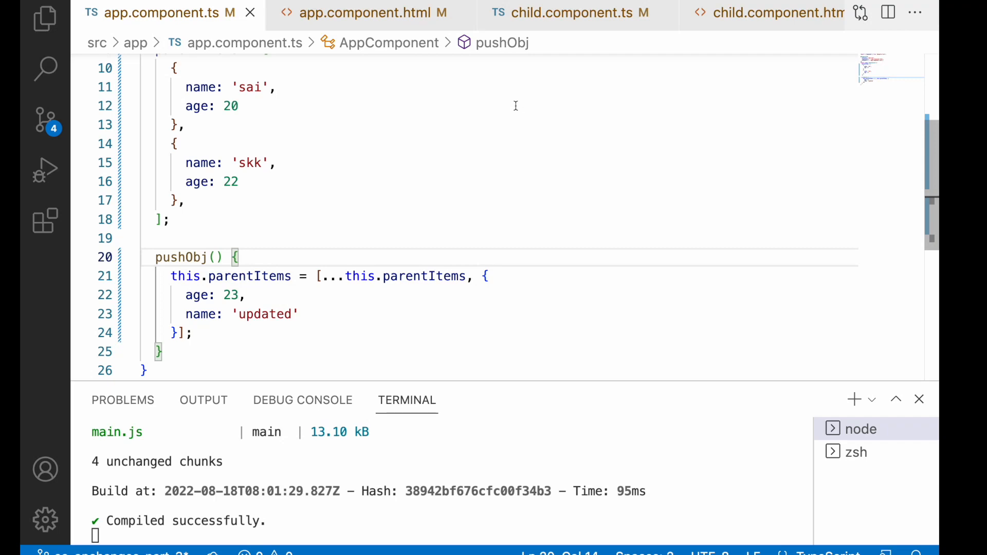